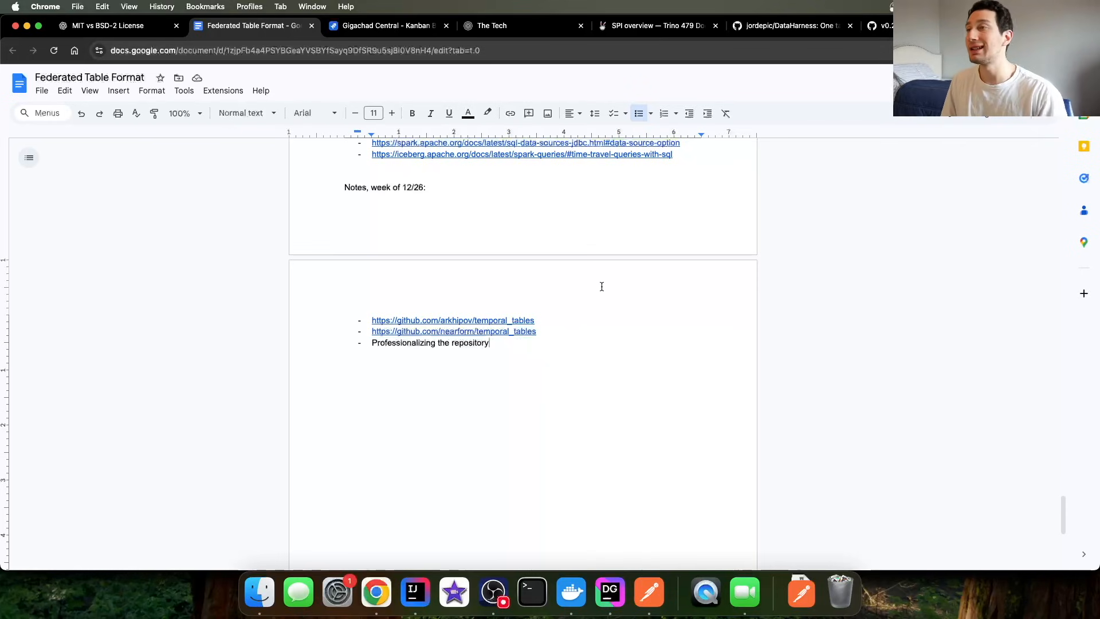
# Switch from the temporal tables Google Doc to 'The Tech' tab with the Mooncake whitepaper
pyautogui.click(492, 26)
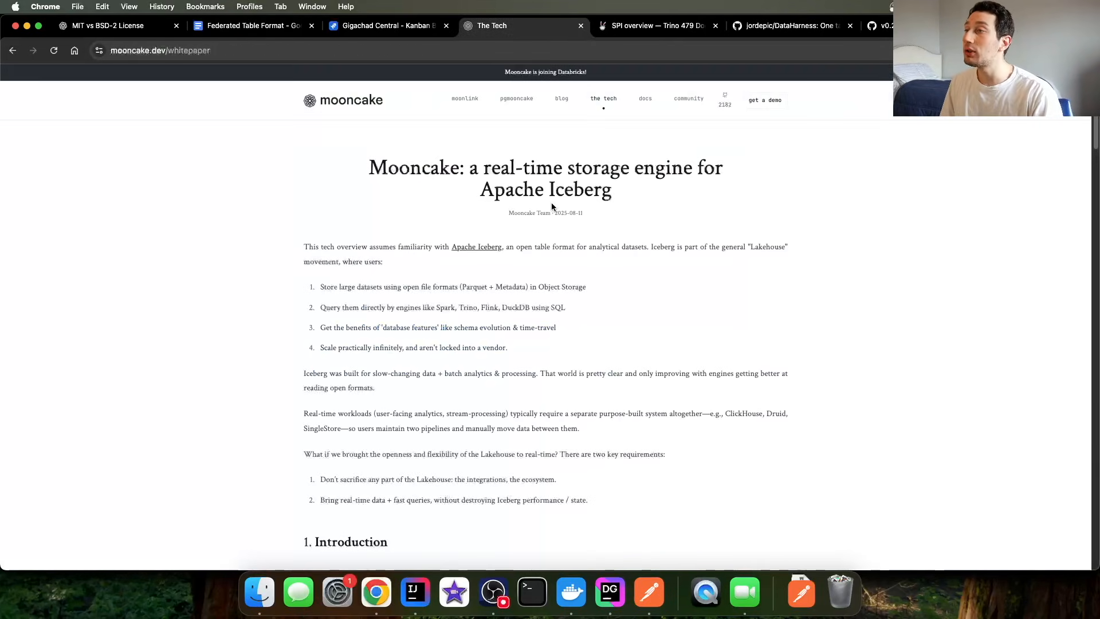
pyautogui.moveTo(342, 108)
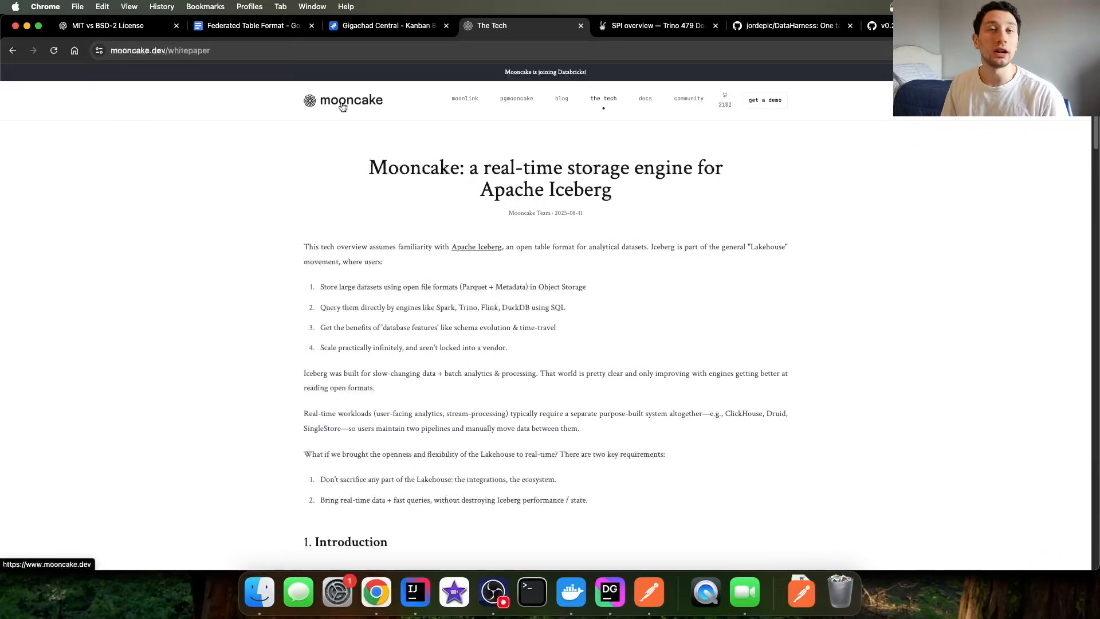
pyautogui.moveTo(385, 125)
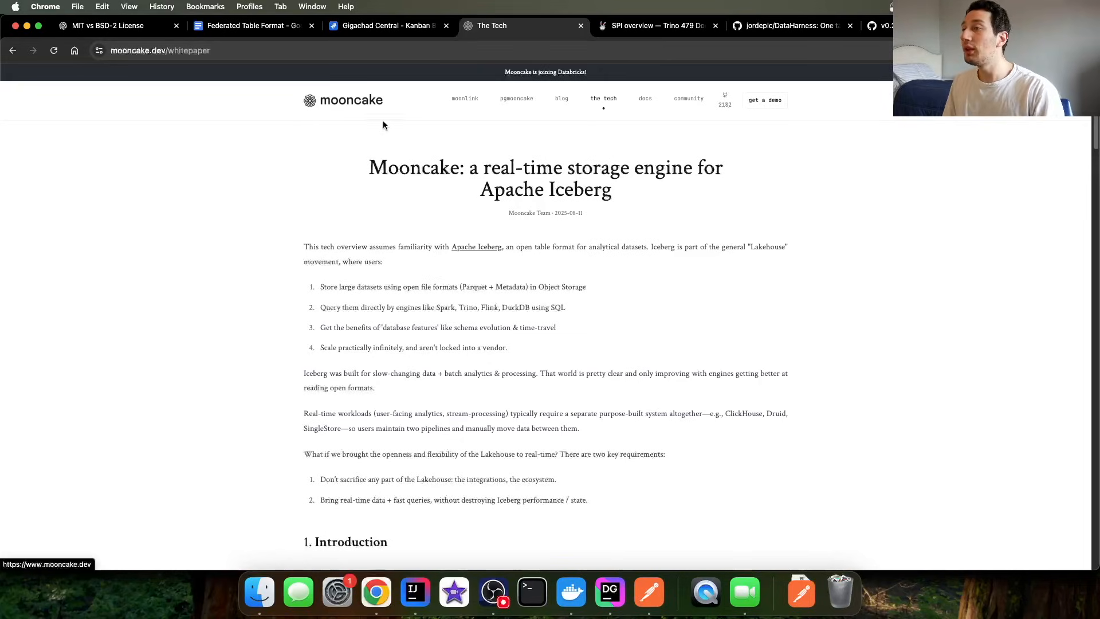
pyautogui.moveTo(482, 166); pyautogui.dragTo(612, 190)
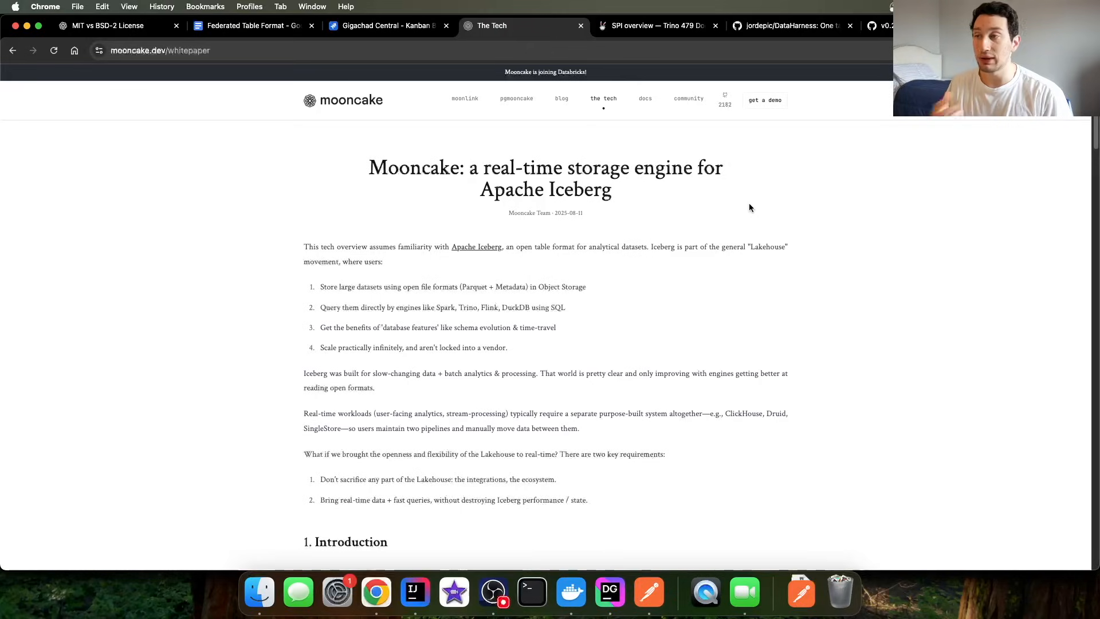
# Scroll the whitepaper past the architecture diagram to section 3.3, Managed buffer and cache
pyautogui.scroll(-3)
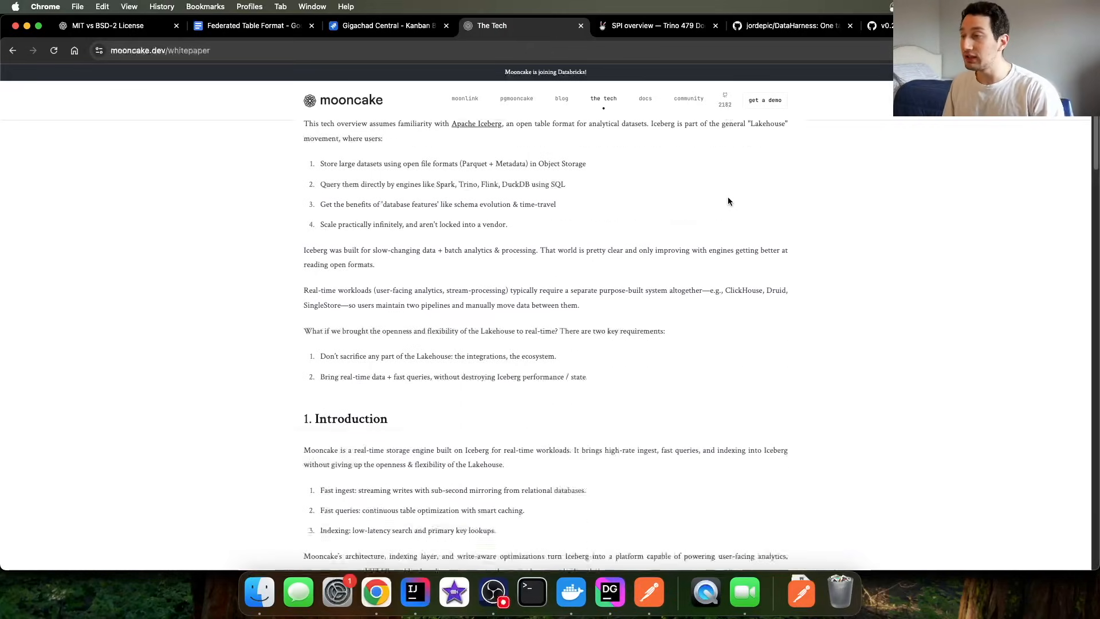
pyautogui.scroll(-3)
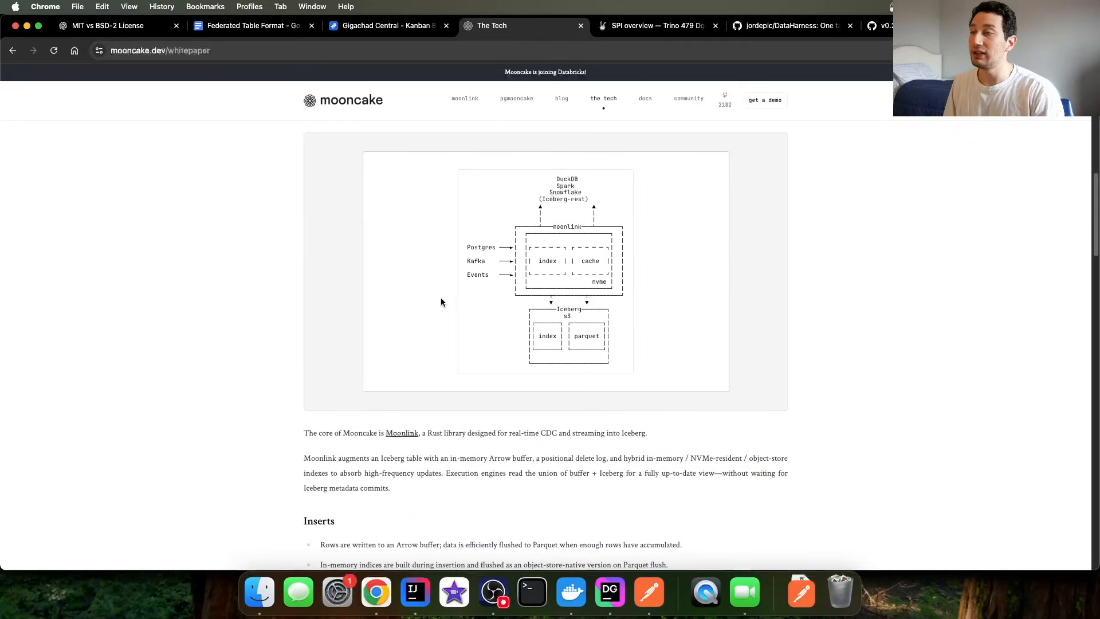
pyautogui.scroll(-3)
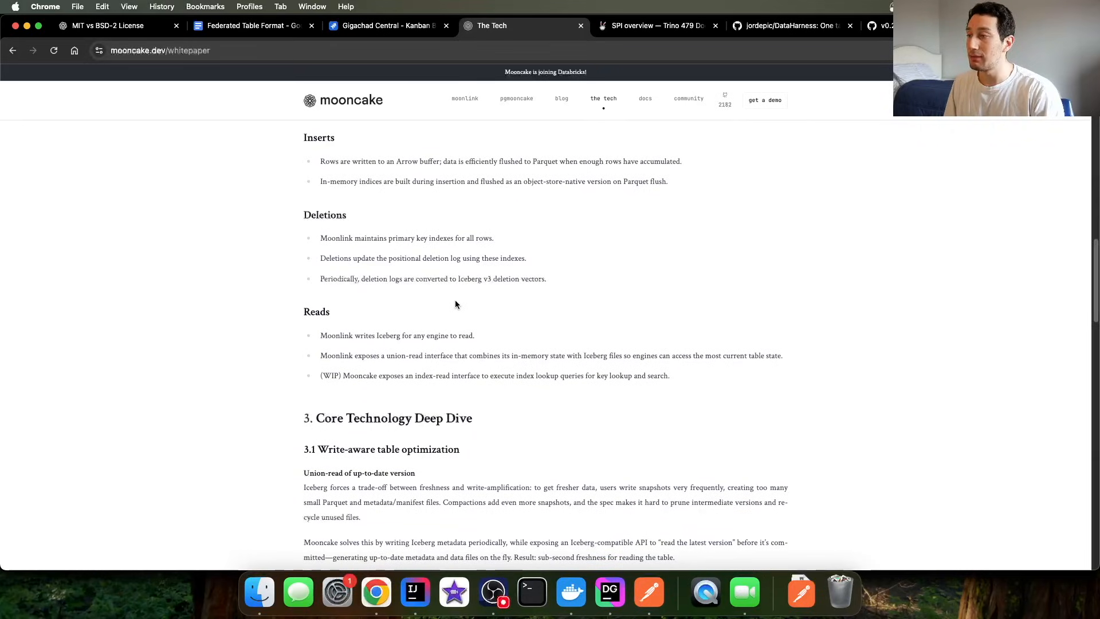
pyautogui.scroll(-3)
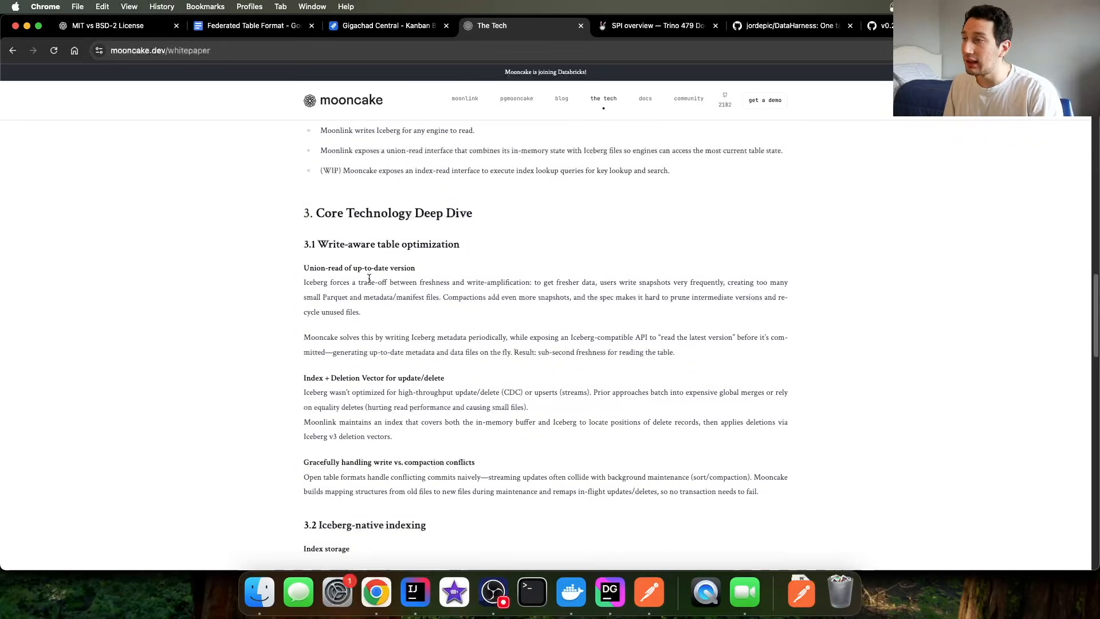
pyautogui.scroll(-3)
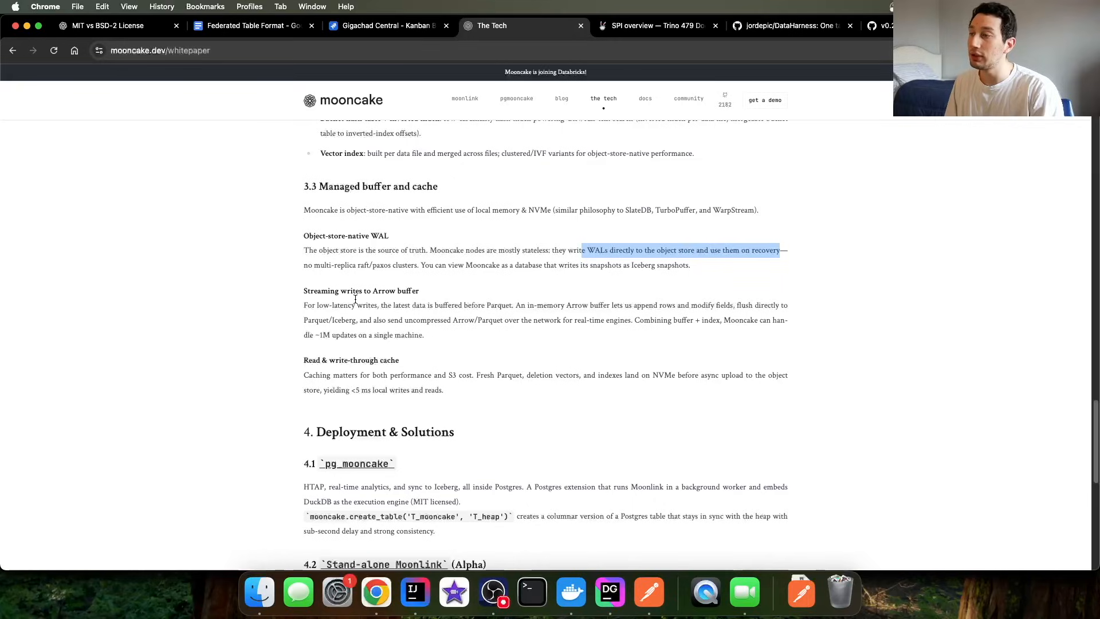
# Highlight the sentence from 'For' to 'Parquet.' about buffering low-latency writes before Parquet
pyautogui.doubleClick(361, 290)
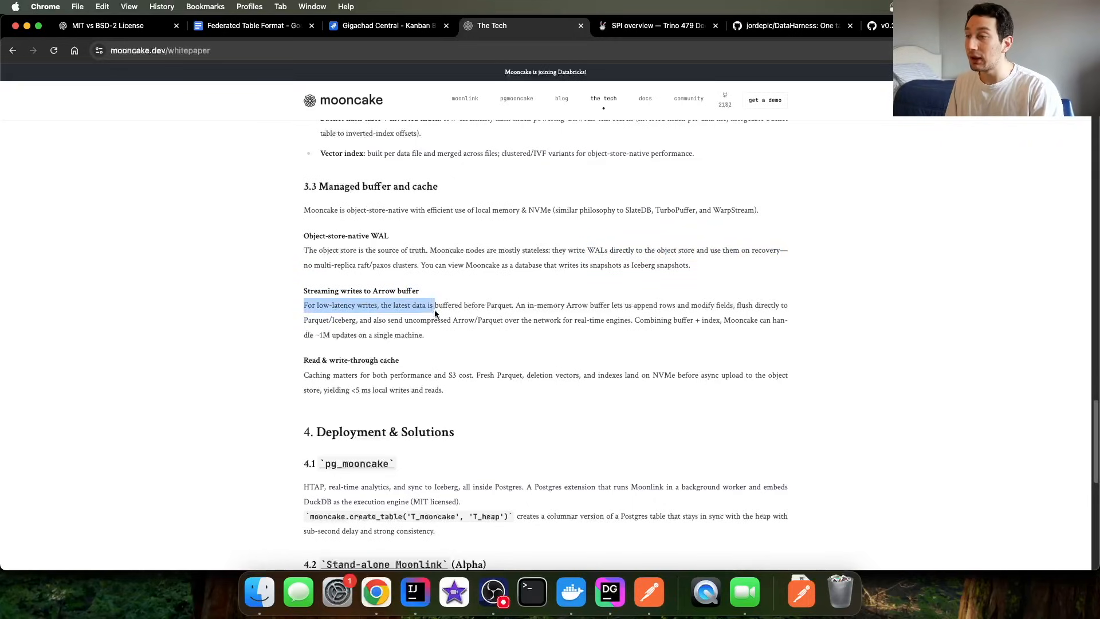
pyautogui.moveTo(434, 304); pyautogui.dragTo(511, 305)
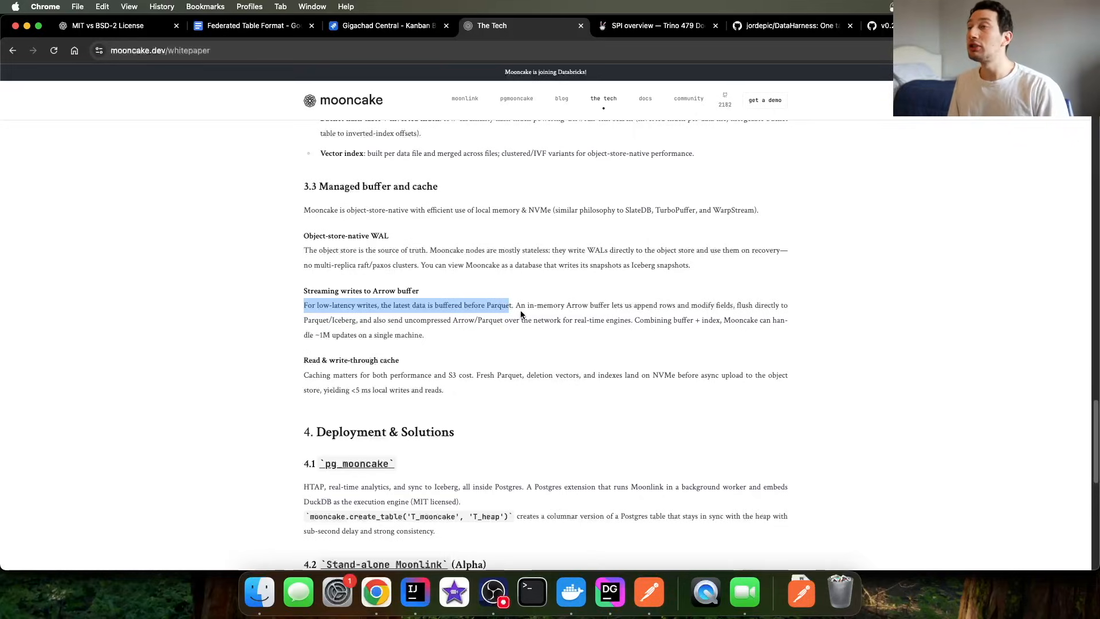
pyautogui.click(252, 25)
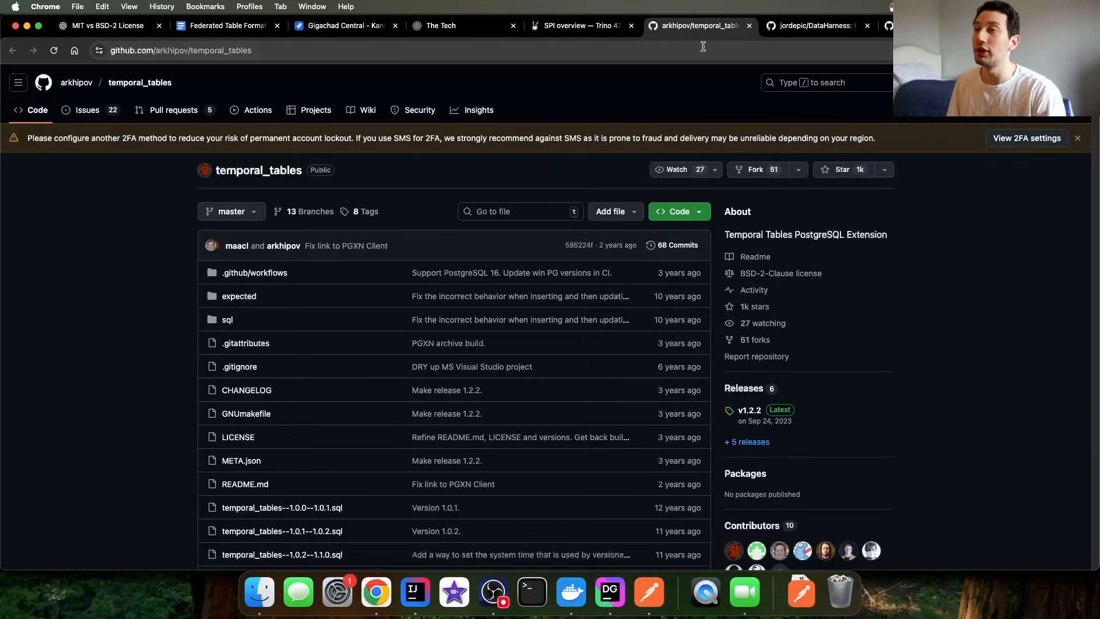
pyautogui.moveTo(237, 176)
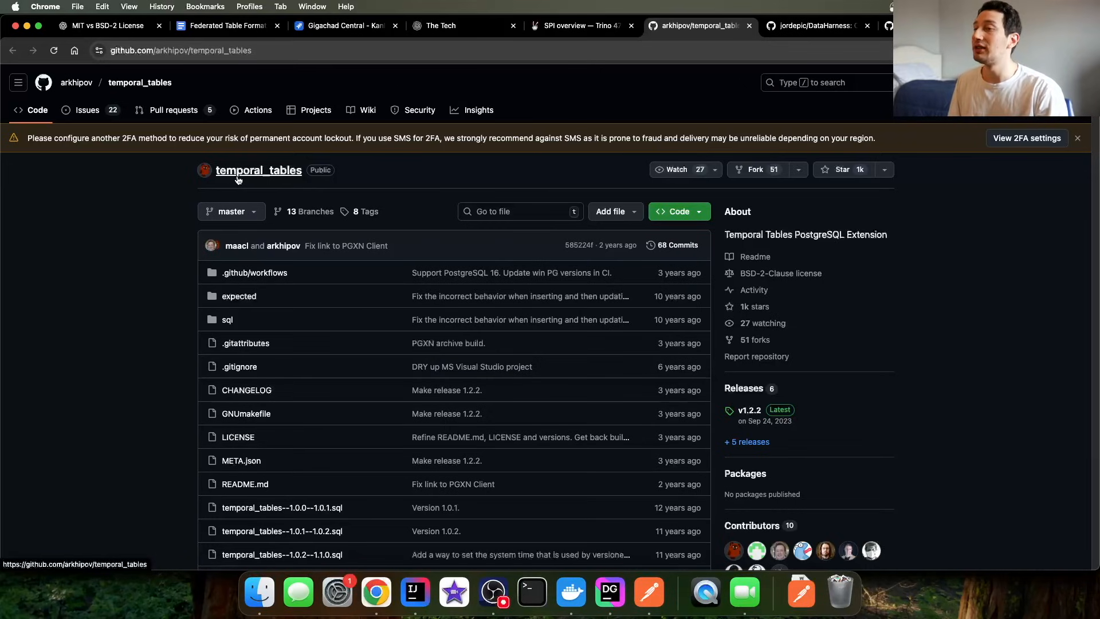
pyautogui.moveTo(756, 314)
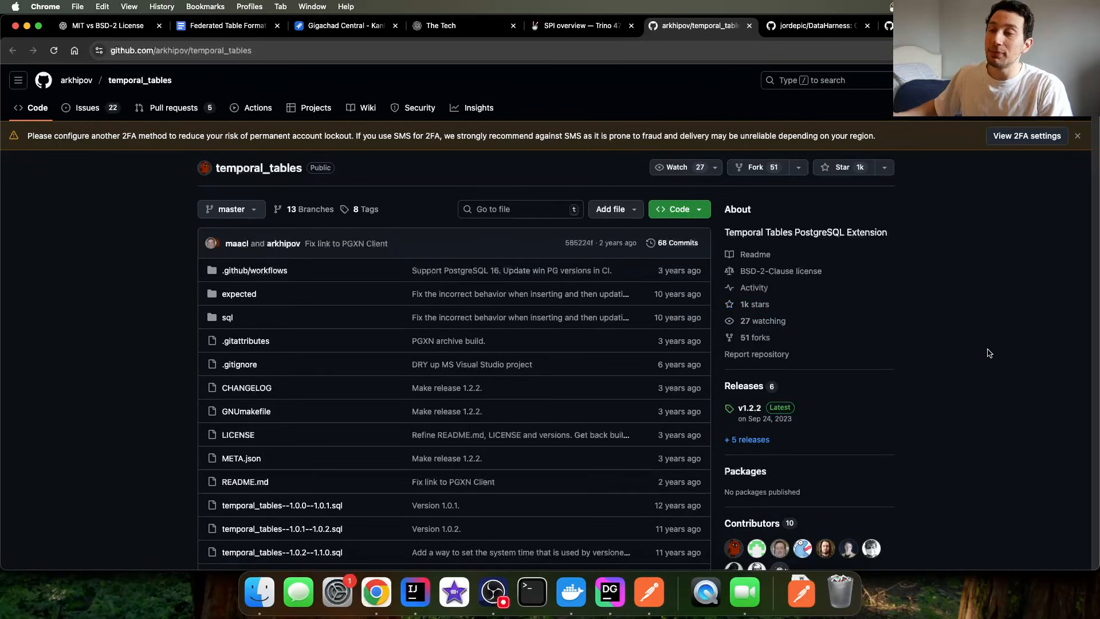
pyautogui.moveTo(786, 310)
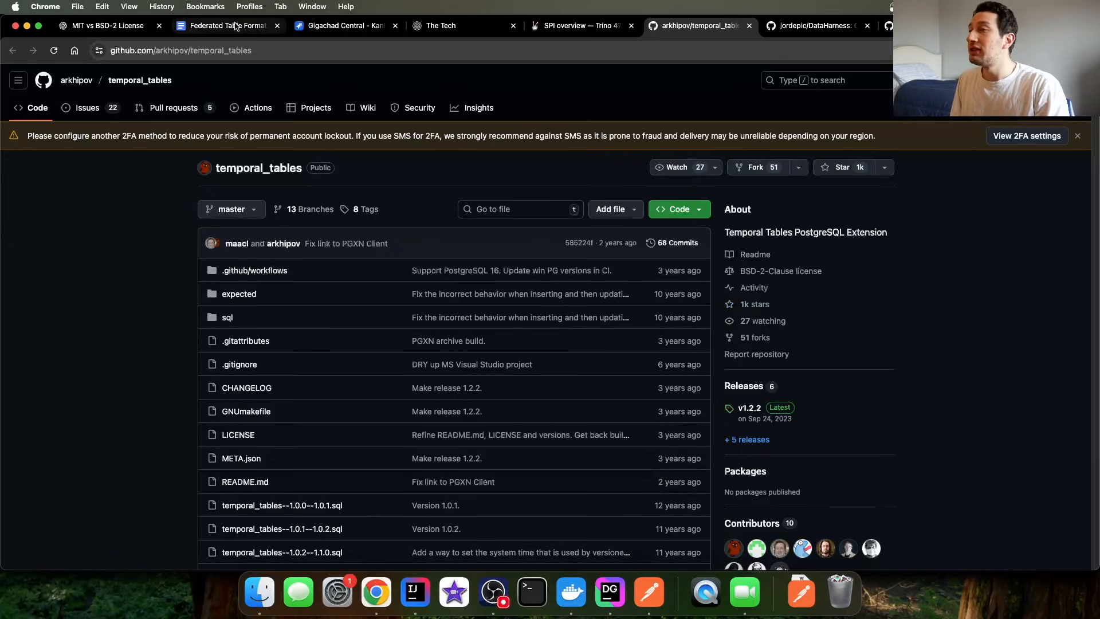
pyautogui.scroll(-3)
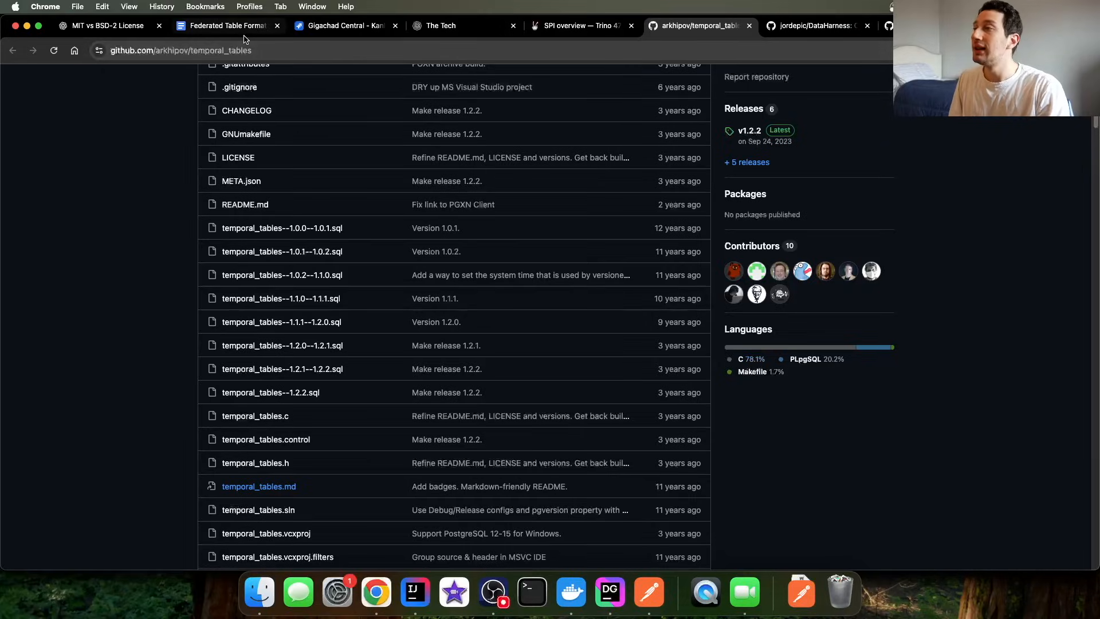
# Switch to the nearform/temporal_tables tab and scroll to the README and Languages breakdown
pyautogui.click(226, 25)
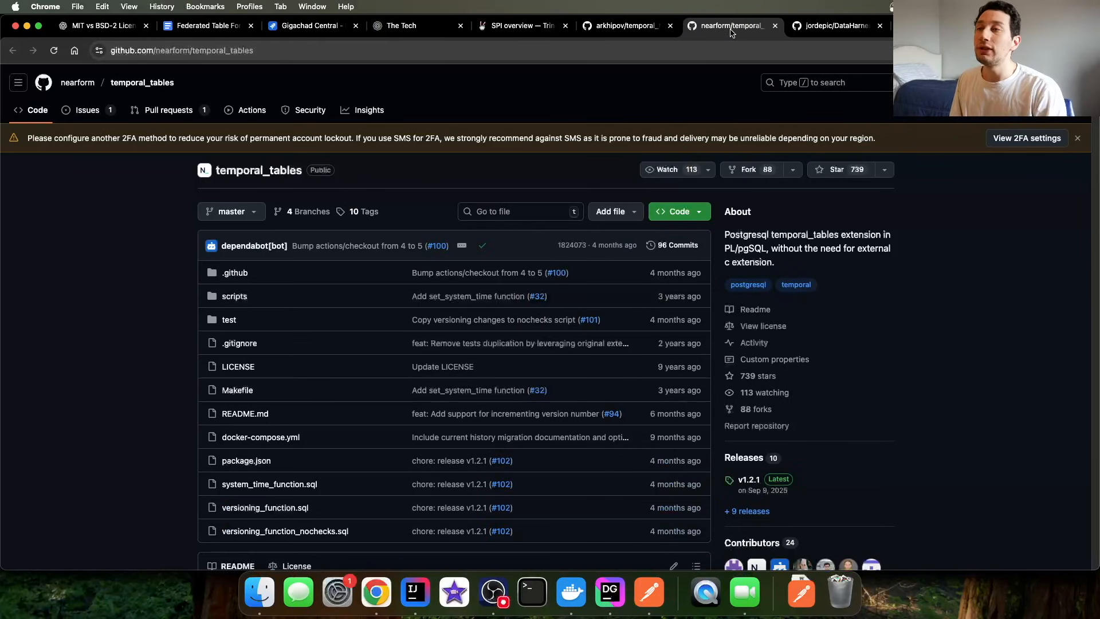
pyautogui.moveTo(729, 30)
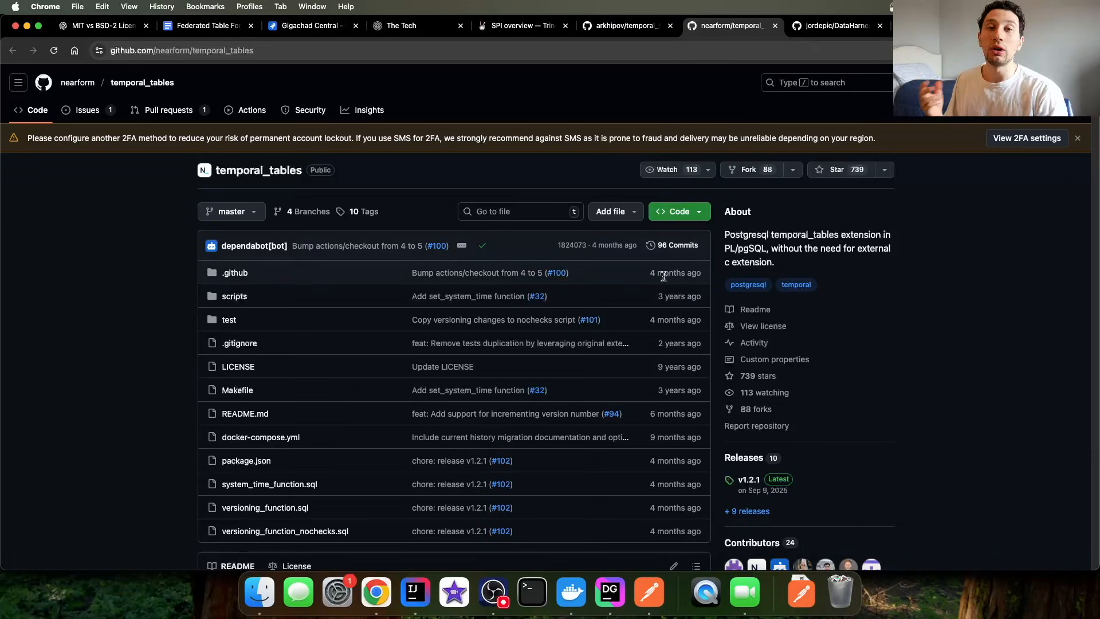
pyautogui.scroll(-3)
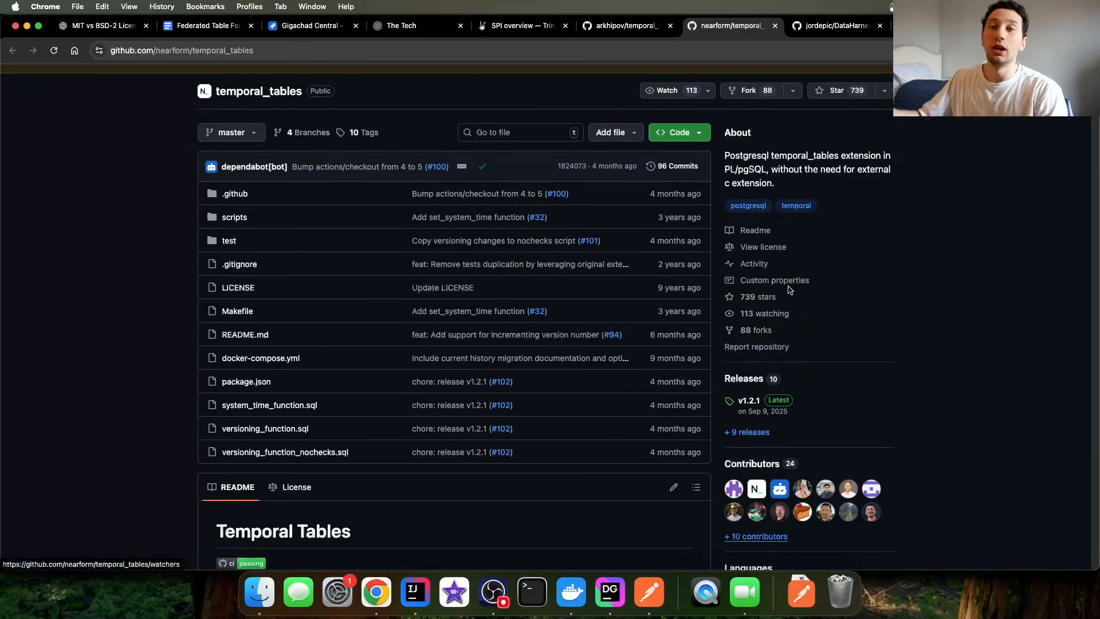
pyautogui.scroll(-3)
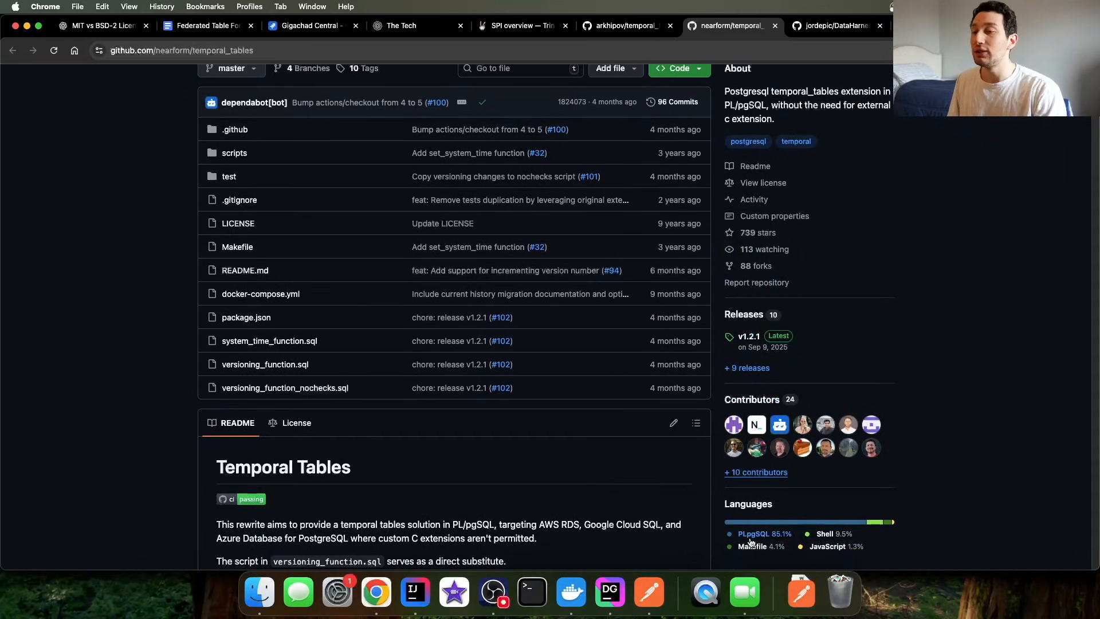
pyautogui.moveTo(753, 541)
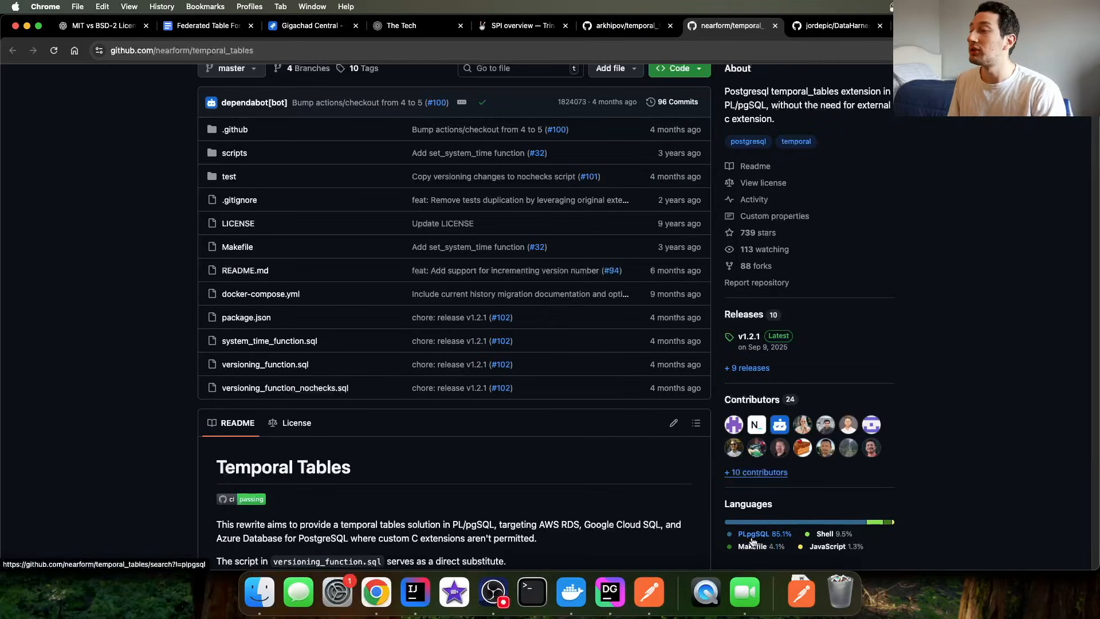
# Scroll to the subscriptions table and highlight sys_period's tstzrange type and the null range end
pyautogui.scroll(-3)
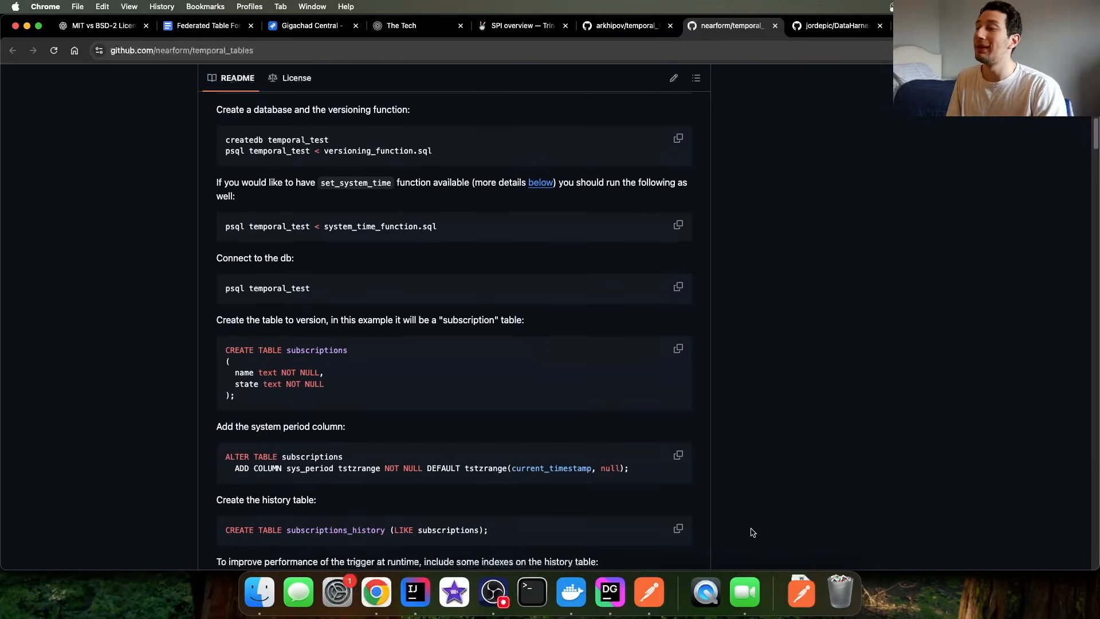
pyautogui.scroll(-3)
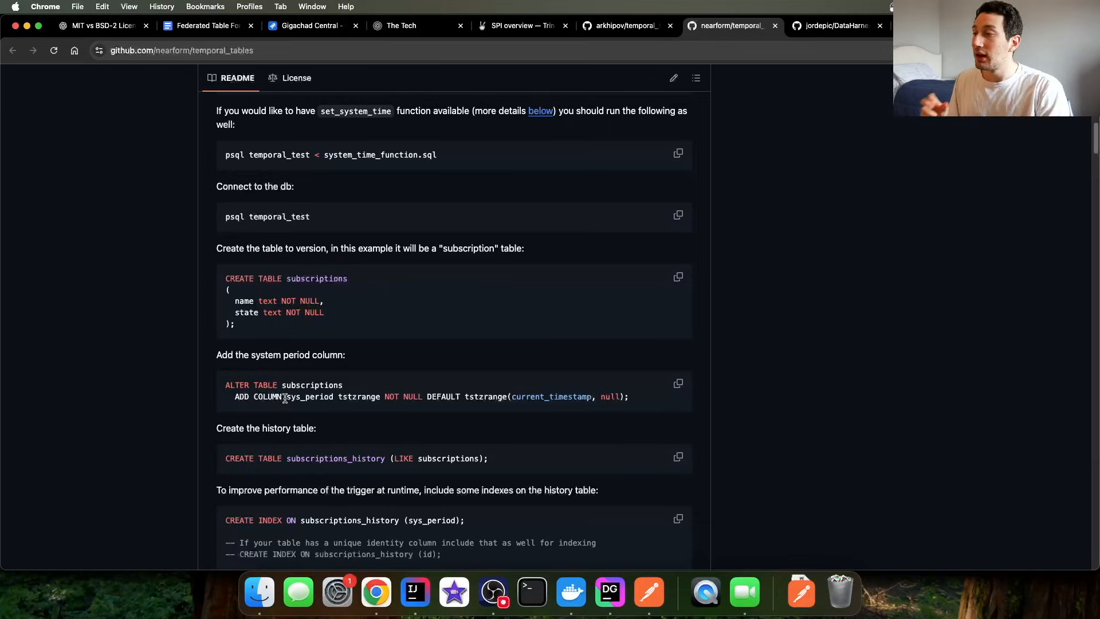
pyautogui.doubleClick(309, 397)
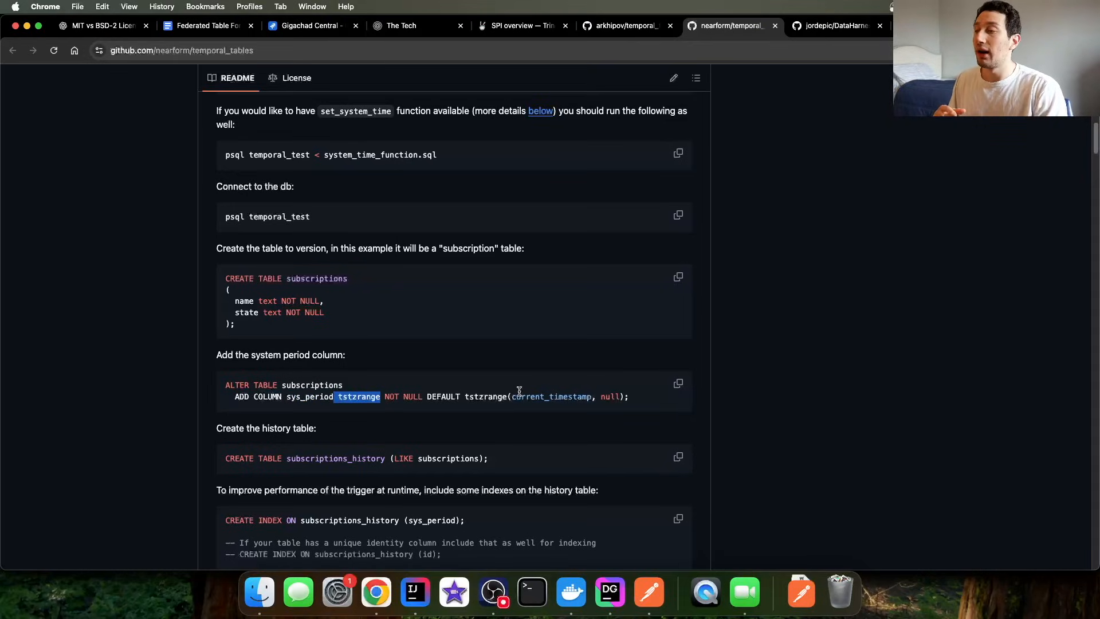
pyautogui.doubleClick(552, 397)
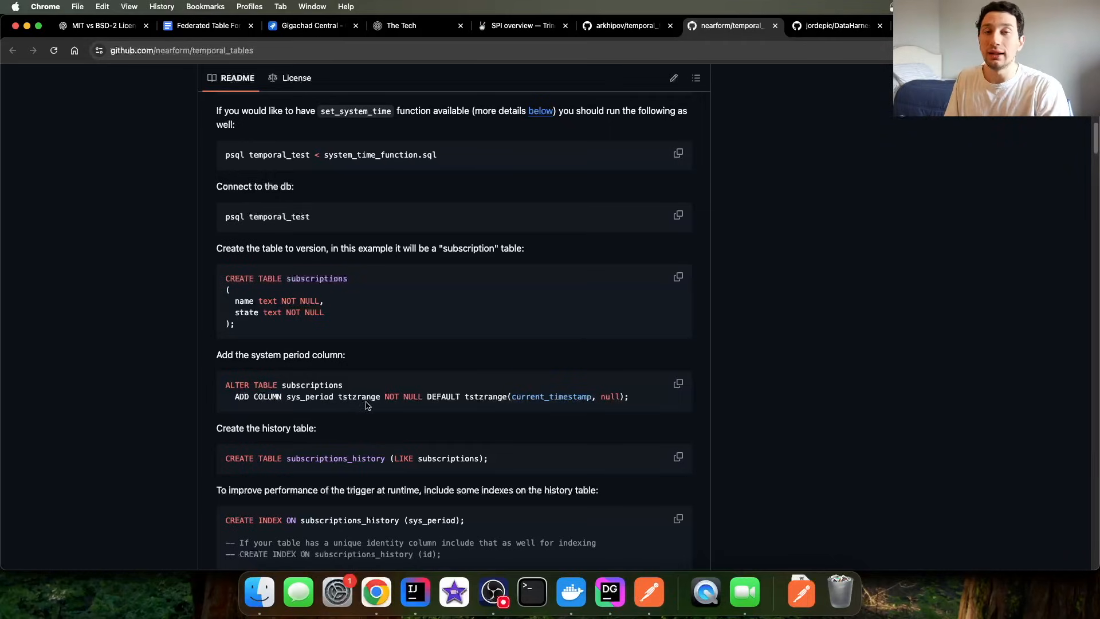
pyautogui.doubleClick(549, 397)
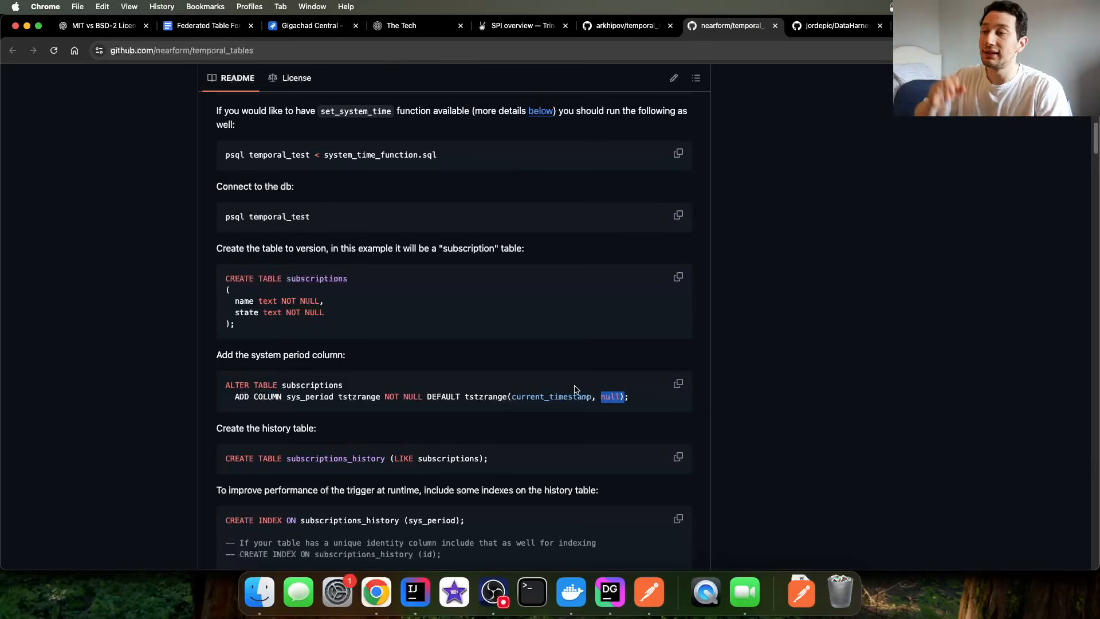
# Scroll on and highlight the subscriptions_history table name, reaching the index and trigger steps
pyautogui.scroll(-3)
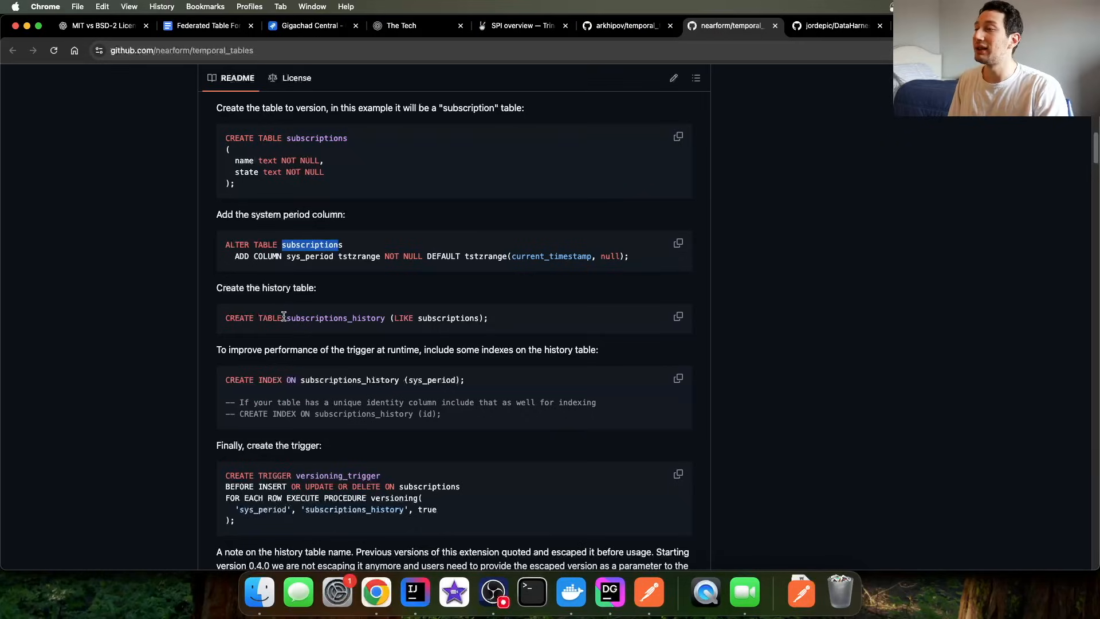
pyautogui.doubleClick(337, 318)
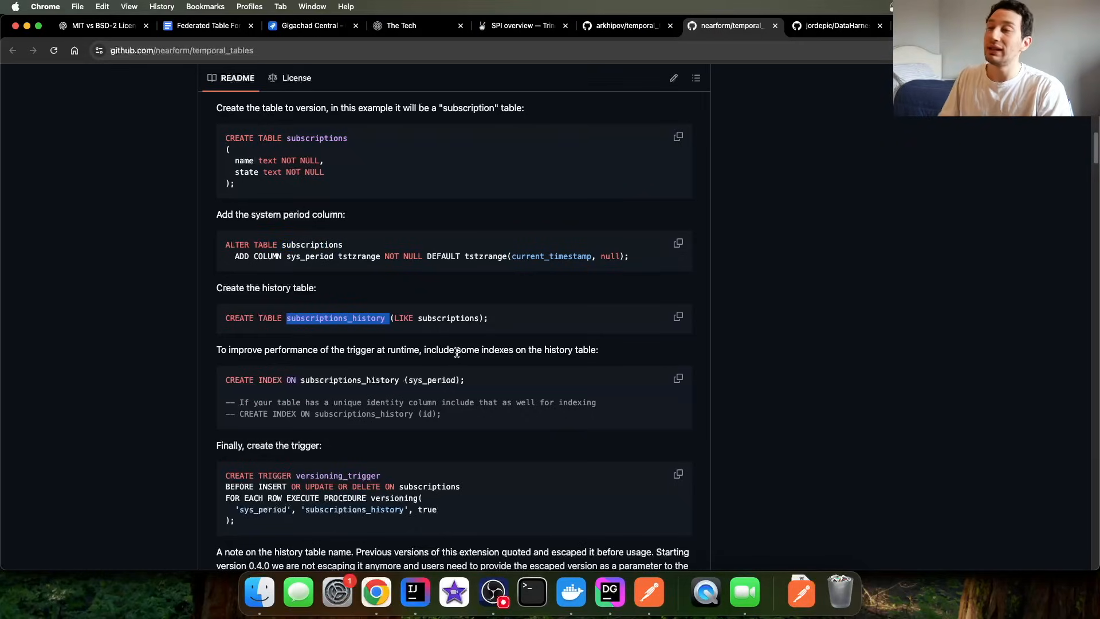
pyautogui.moveTo(458, 347)
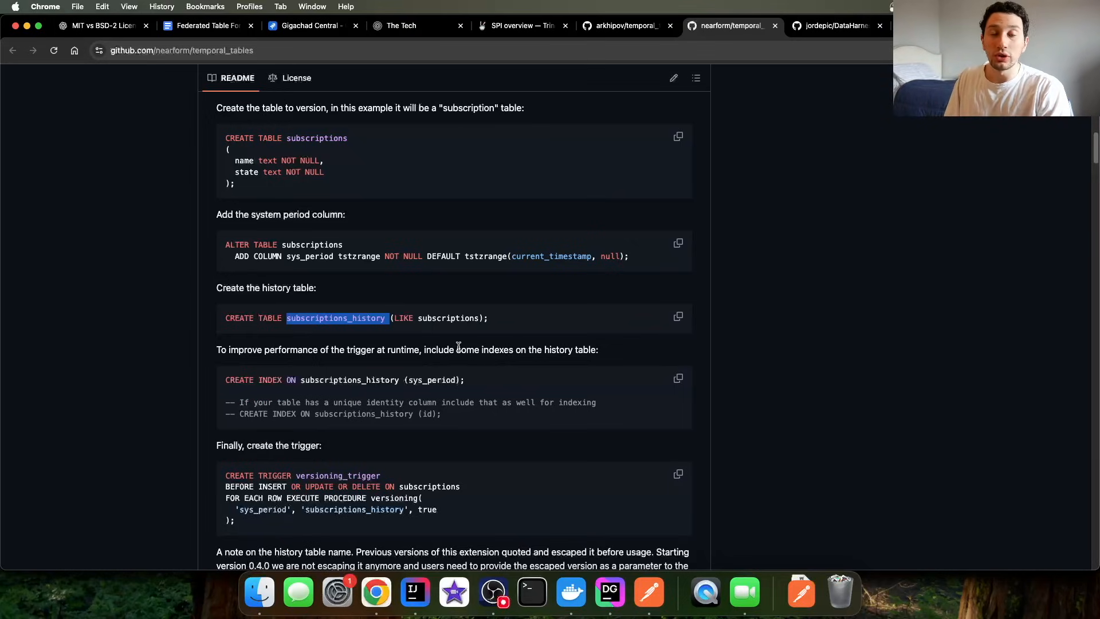
pyautogui.scroll(-3)
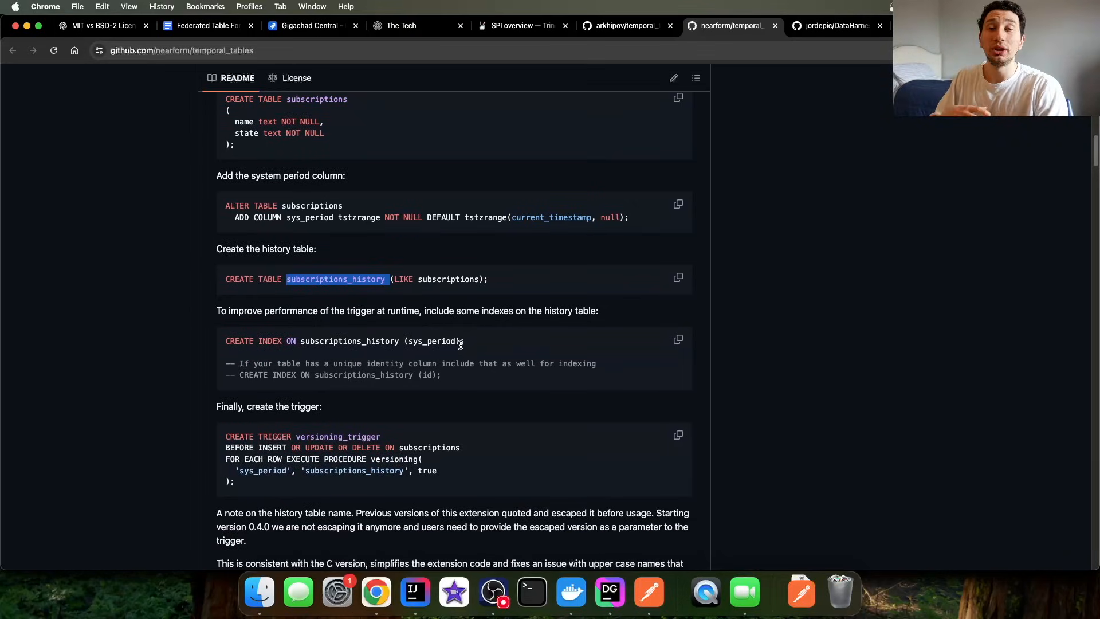
pyautogui.moveTo(333, 336)
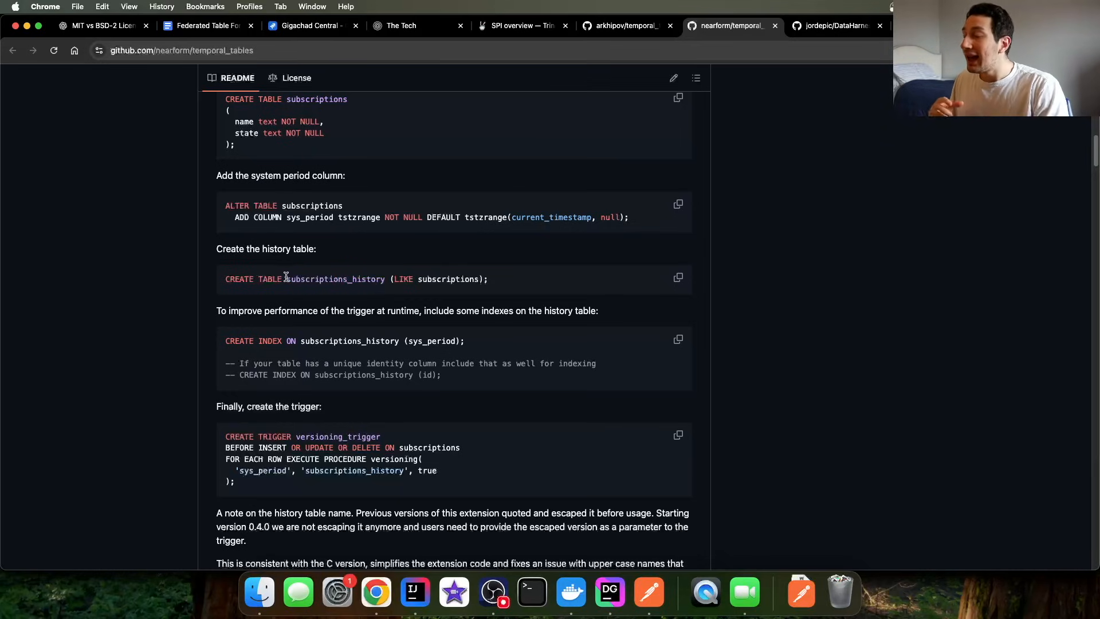
pyautogui.scroll(-3)
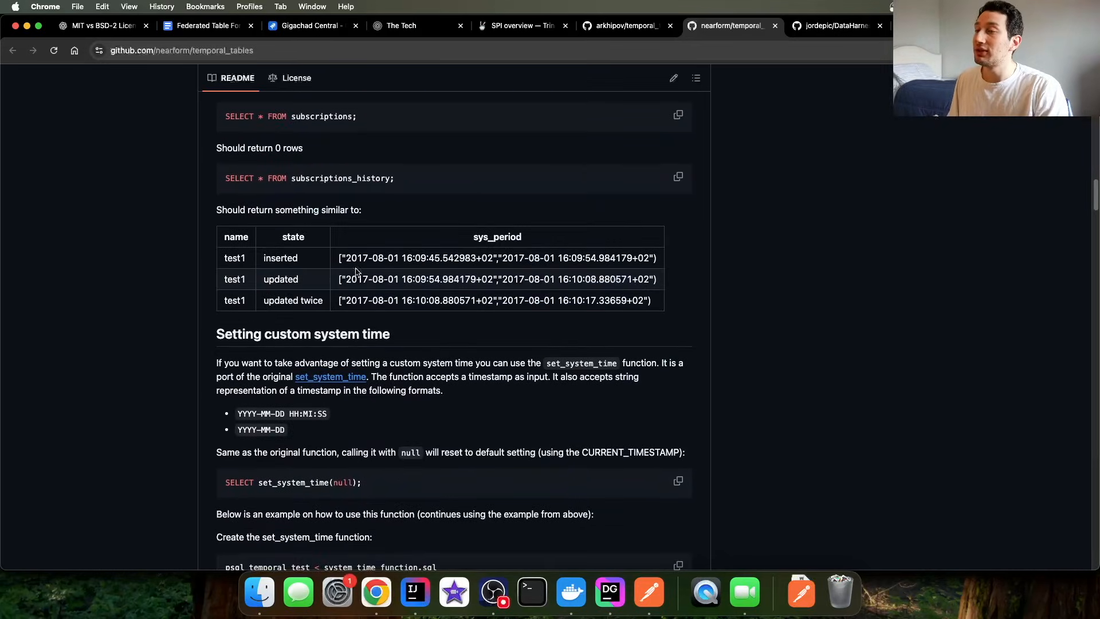
pyautogui.doubleClick(497, 236)
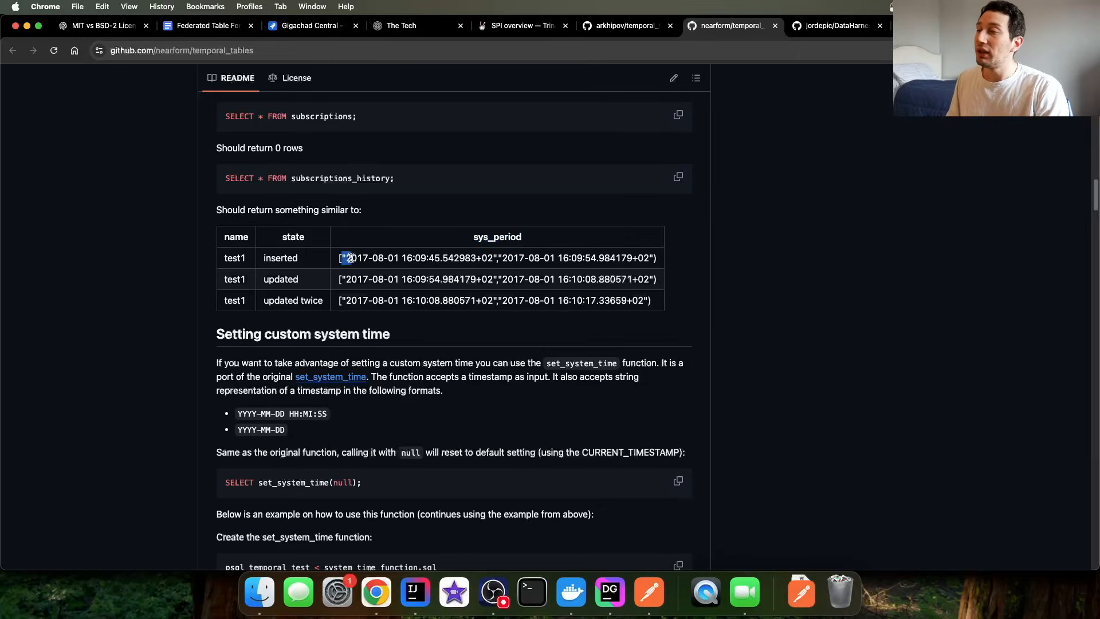
pyautogui.moveTo(346, 258); pyautogui.dragTo(493, 257)
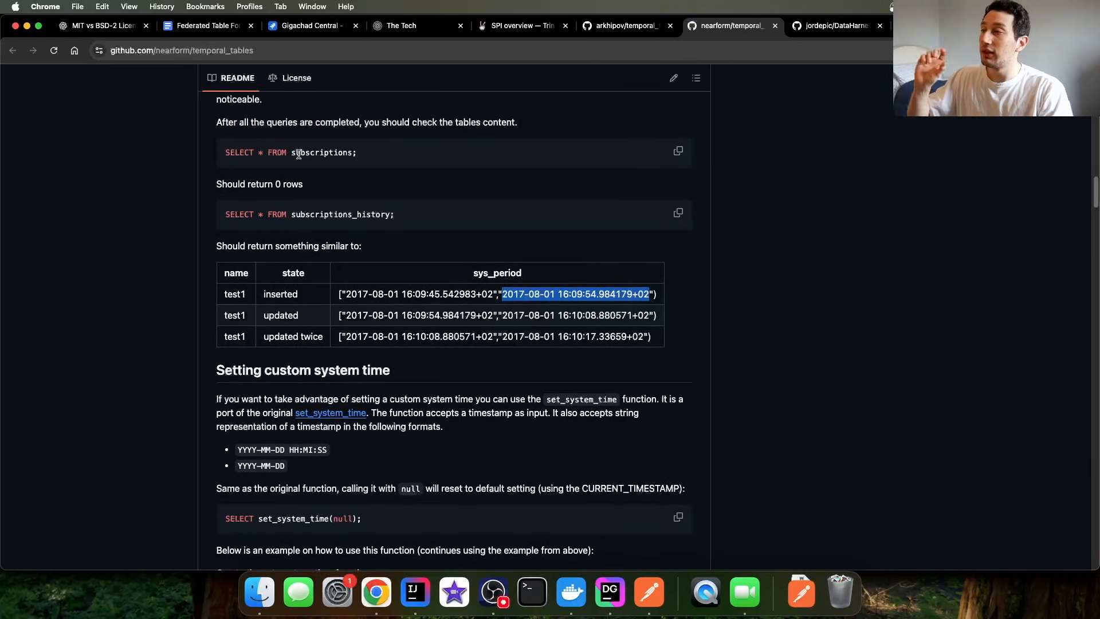
pyautogui.doubleClick(340, 214)
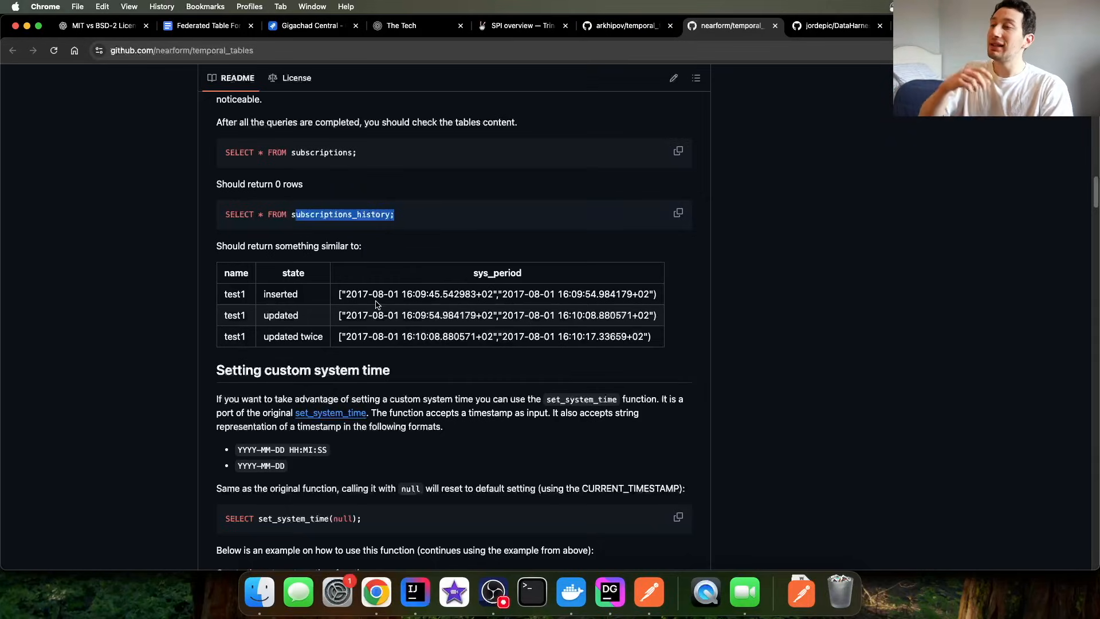
pyautogui.moveTo(344, 290)
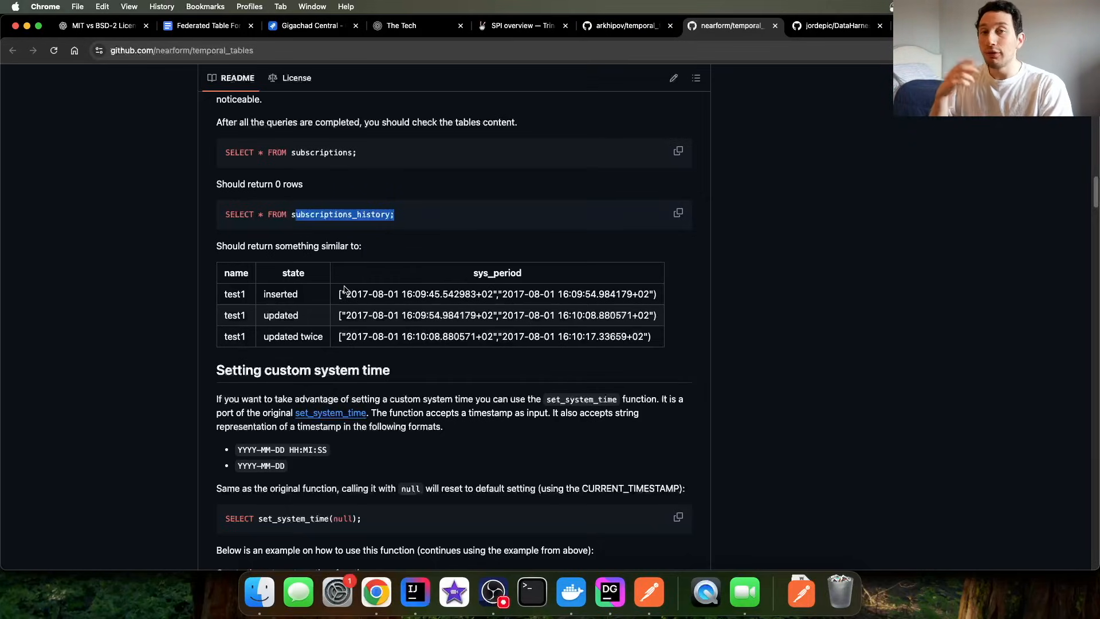
pyautogui.moveTo(348, 283)
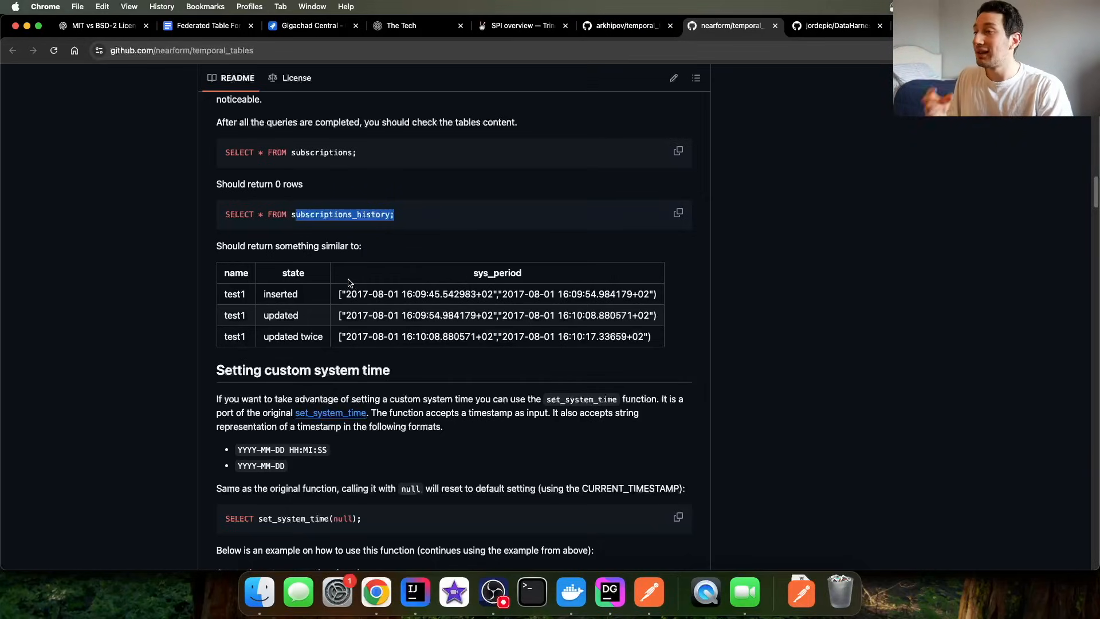
pyautogui.moveTo(345, 294); pyautogui.dragTo(523, 294)
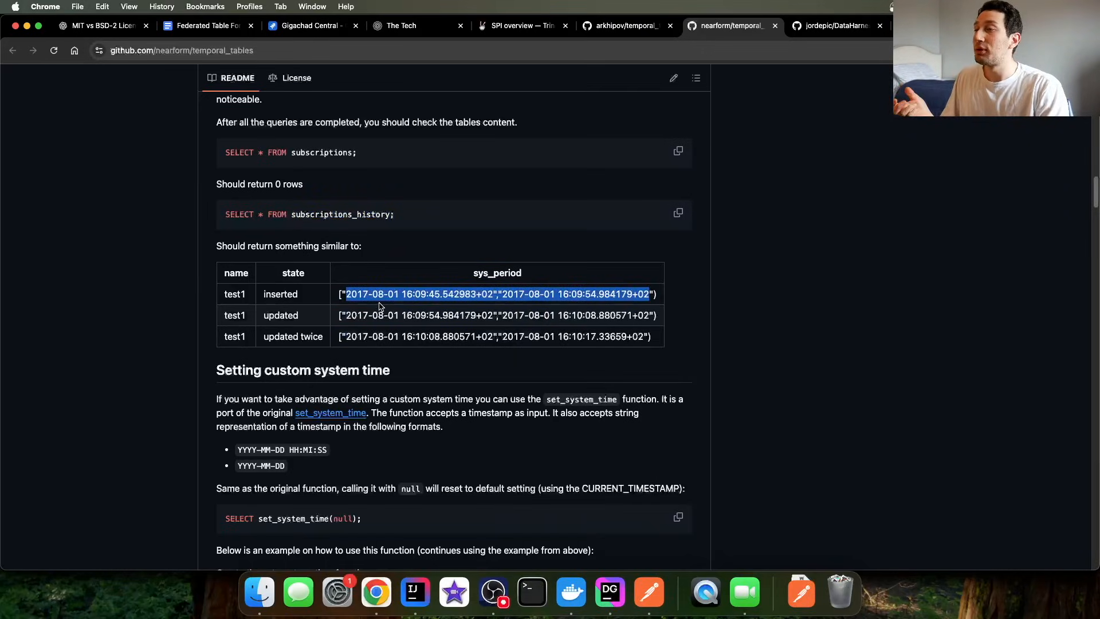
pyautogui.click(325, 299)
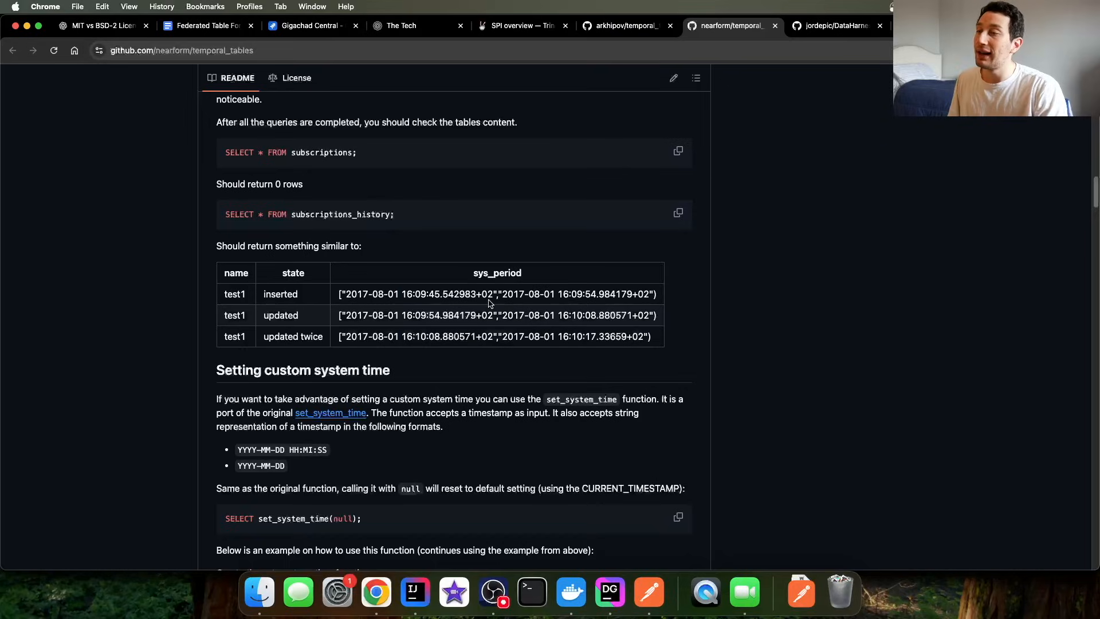
pyautogui.moveTo(607, 303)
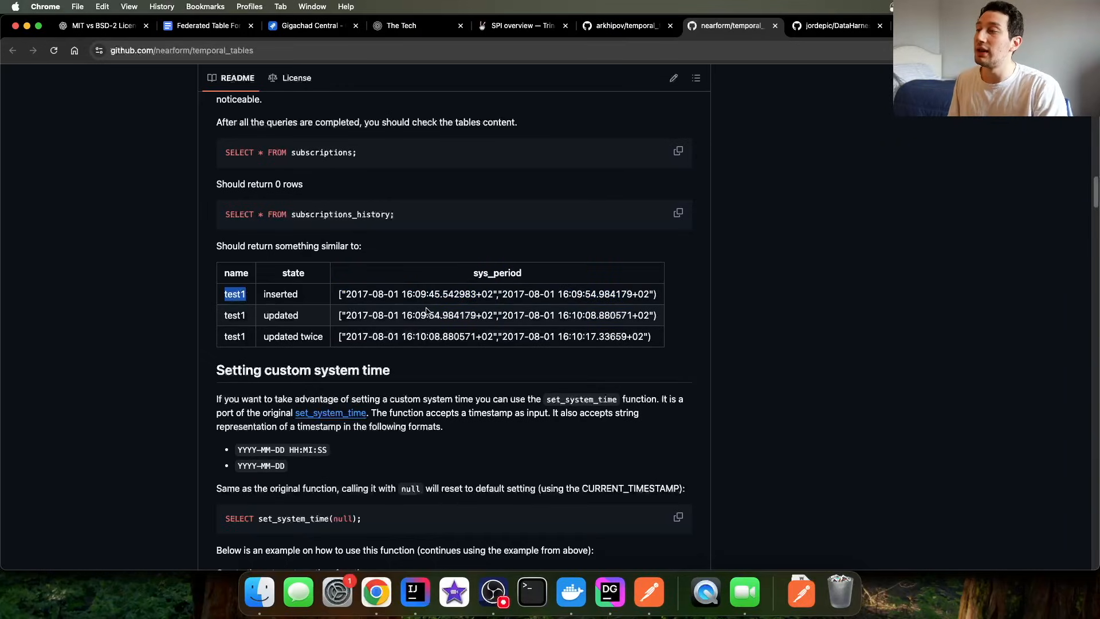
pyautogui.moveTo(468, 286)
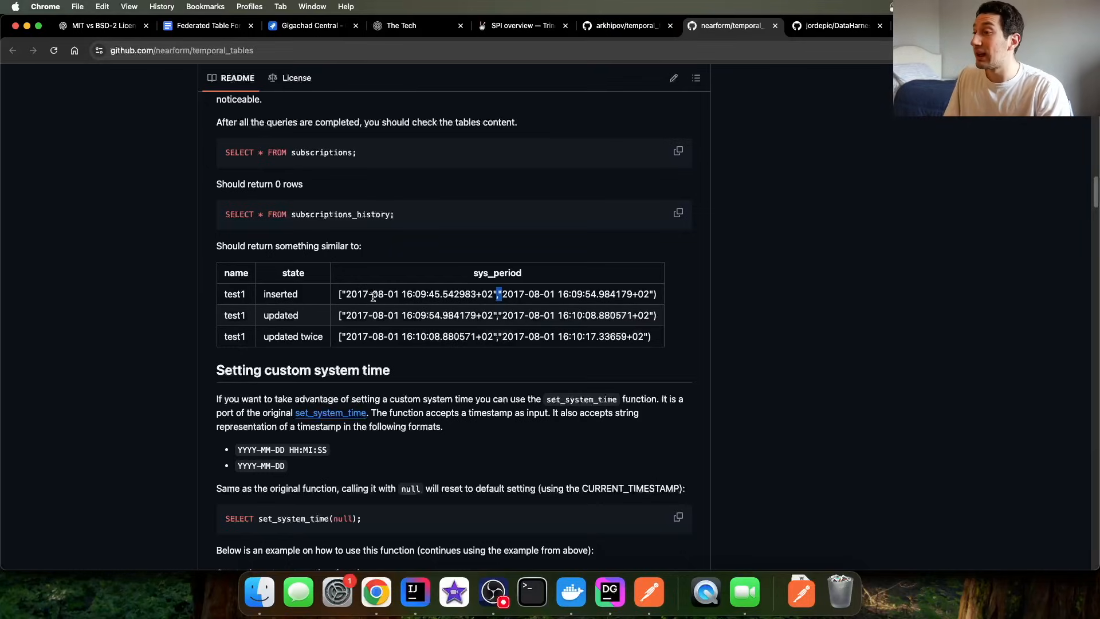
pyautogui.moveTo(547, 311)
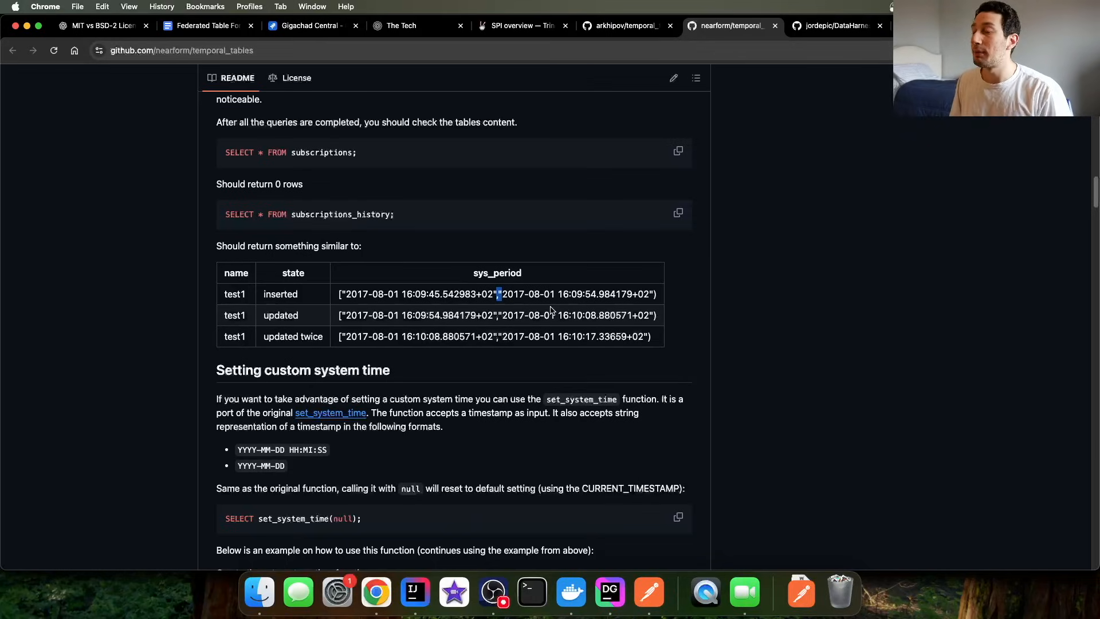
pyautogui.moveTo(372, 289)
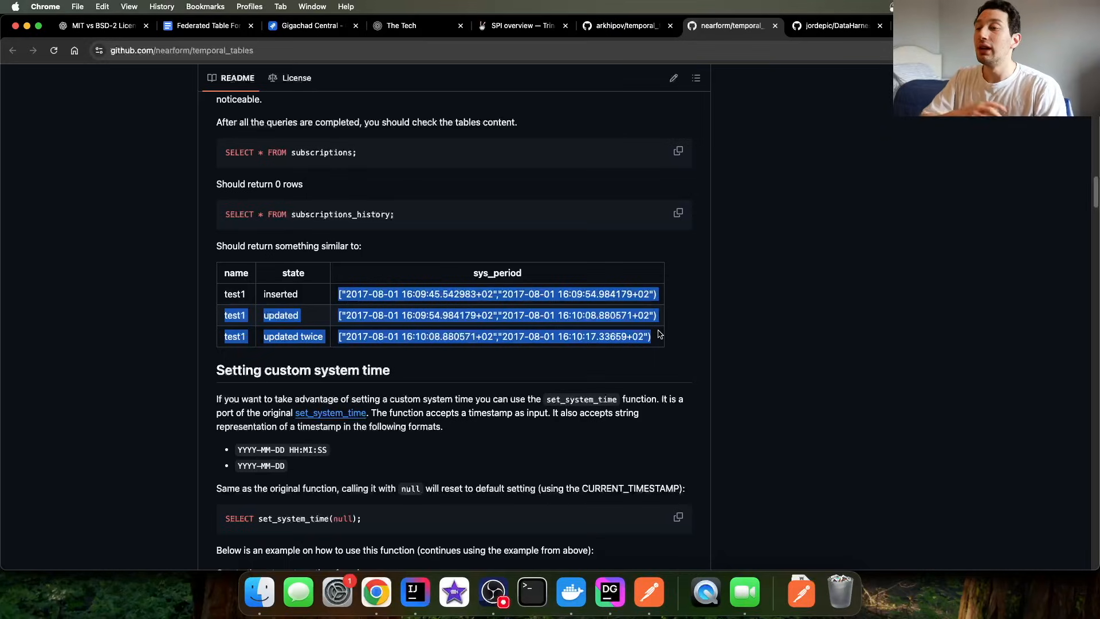
pyautogui.moveTo(659, 326)
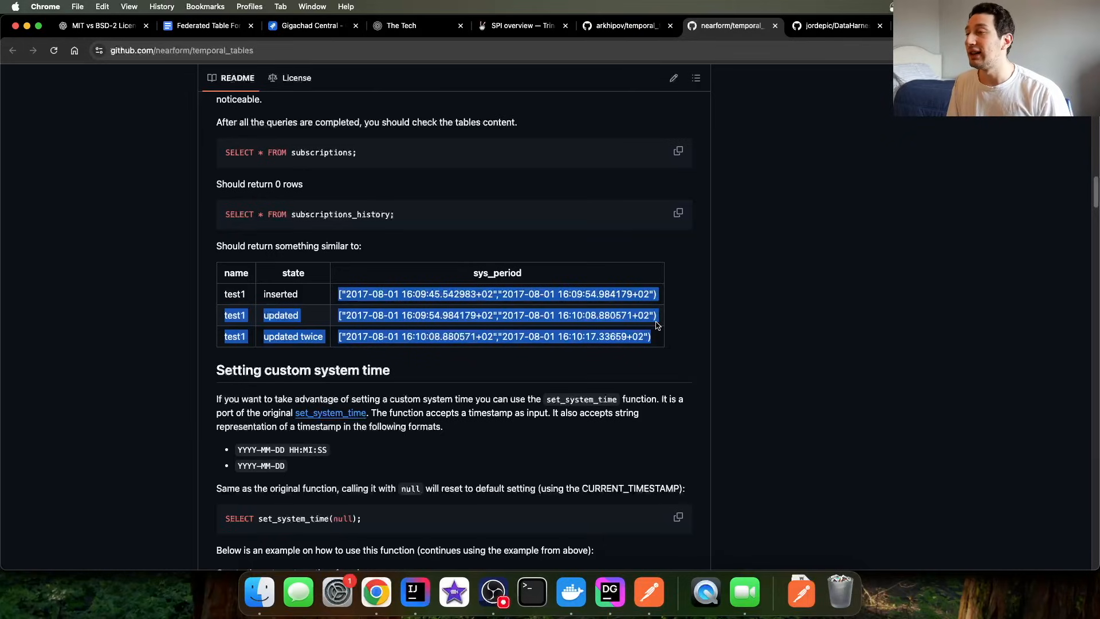
pyautogui.moveTo(534, 307)
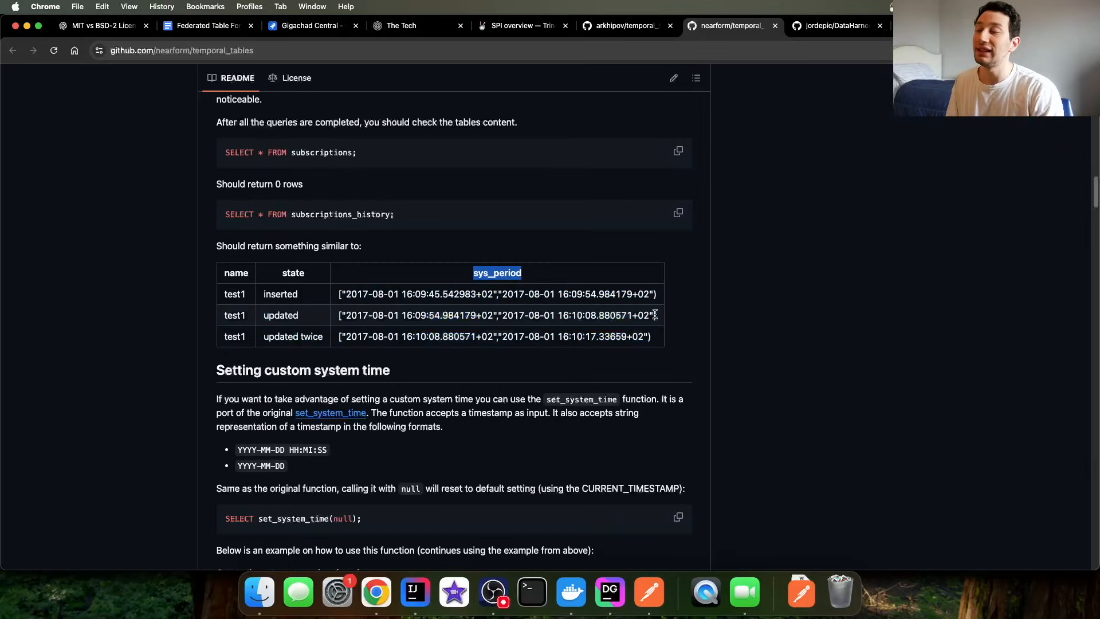
pyautogui.moveTo(672, 338)
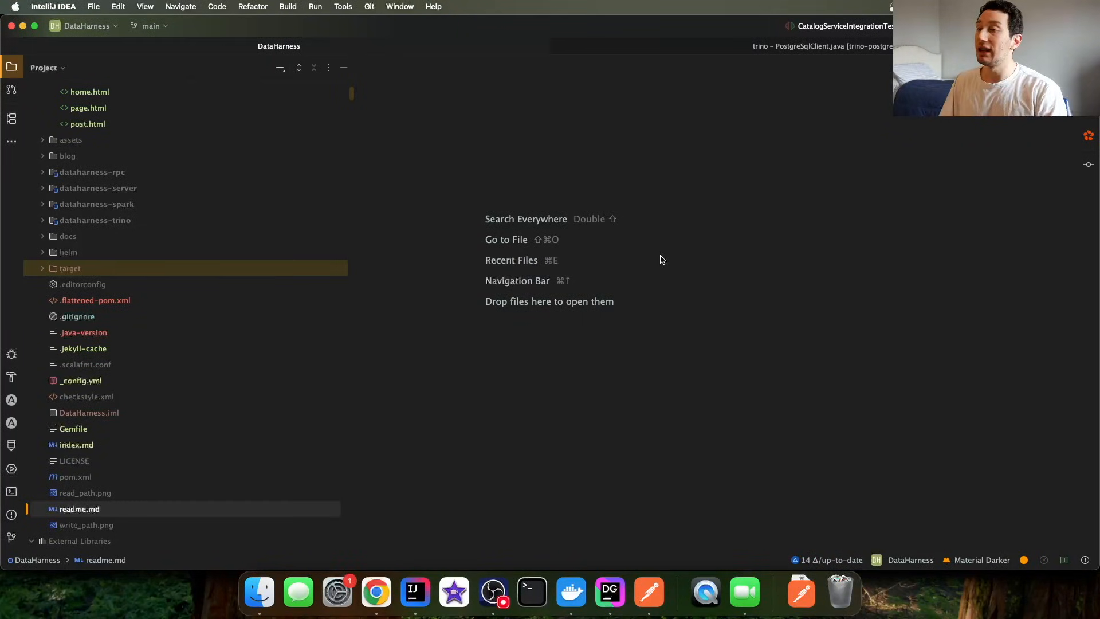
# Open the DataHarness readme.md from the Project panel and scroll through it
pyautogui.doubleClick(80, 509)
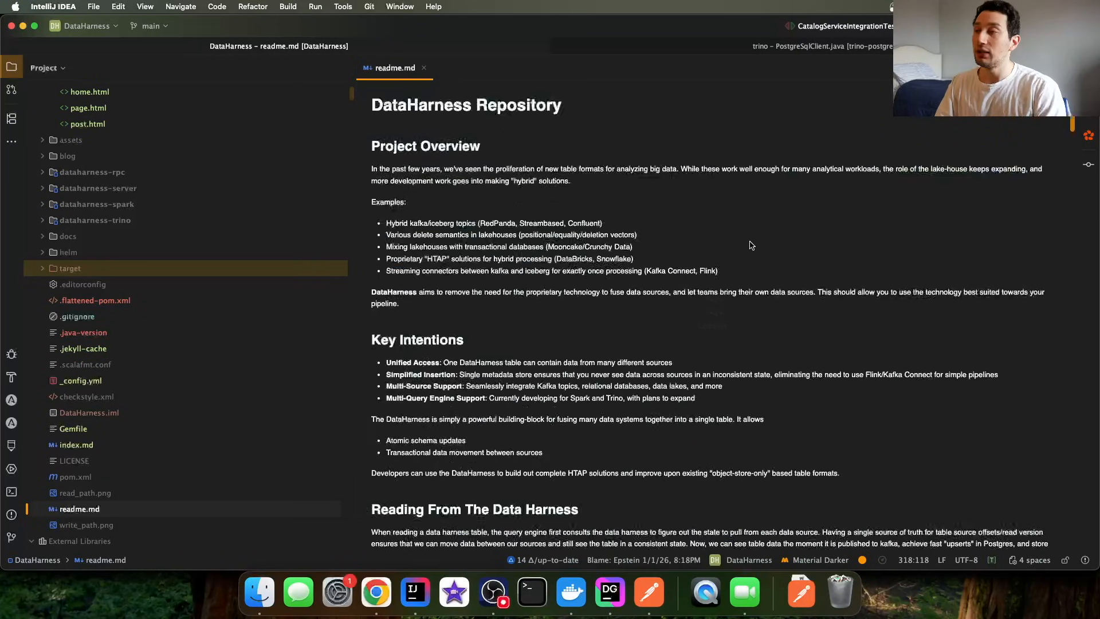
pyautogui.scroll(-3)
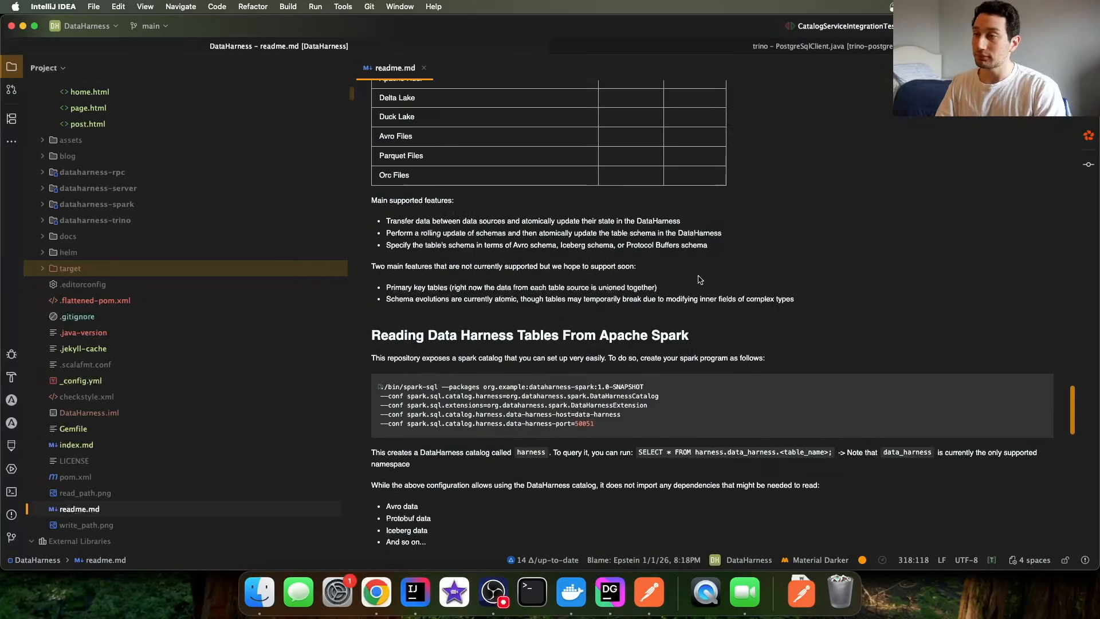
pyautogui.scroll(3)
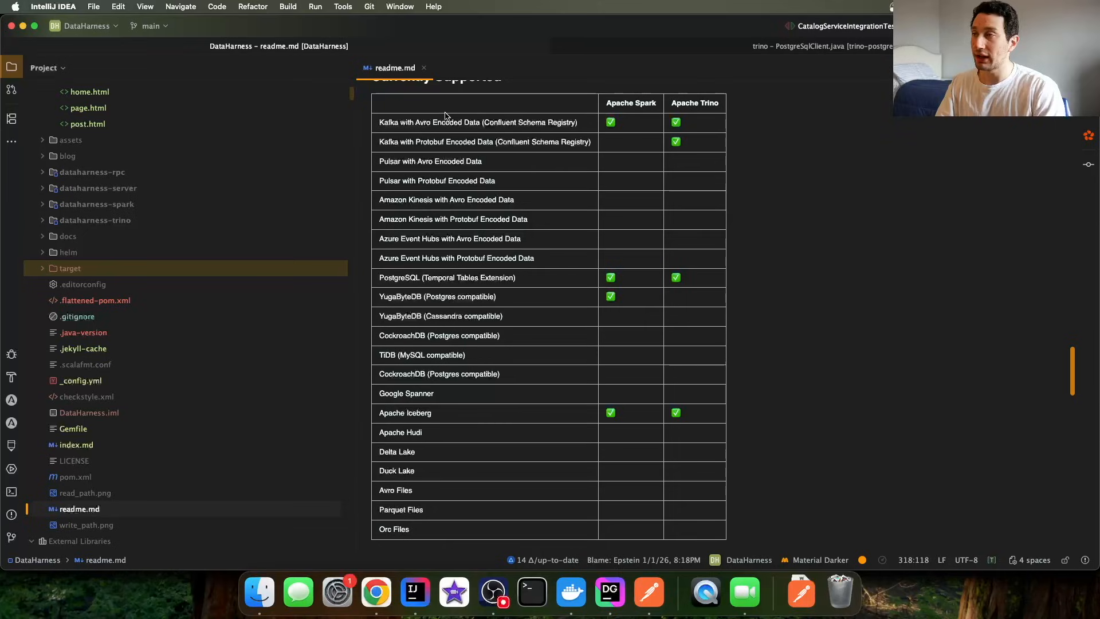
# Highlight the Apache Spark column header and its PostgreSQL entry in the support chart
pyautogui.doubleClick(630, 103)
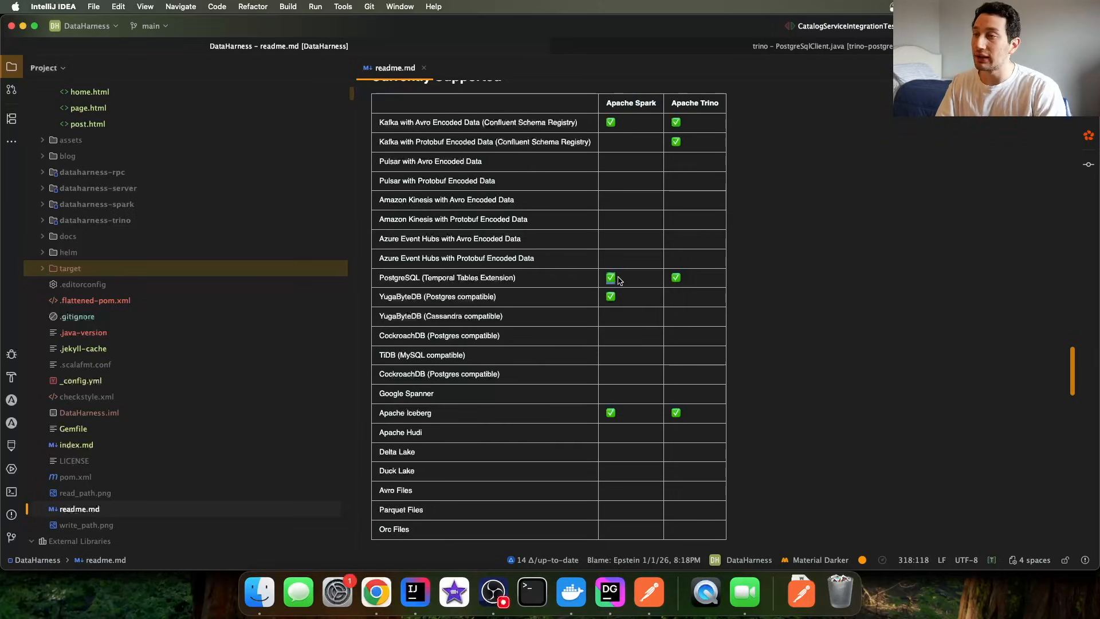
pyautogui.doubleClick(468, 278)
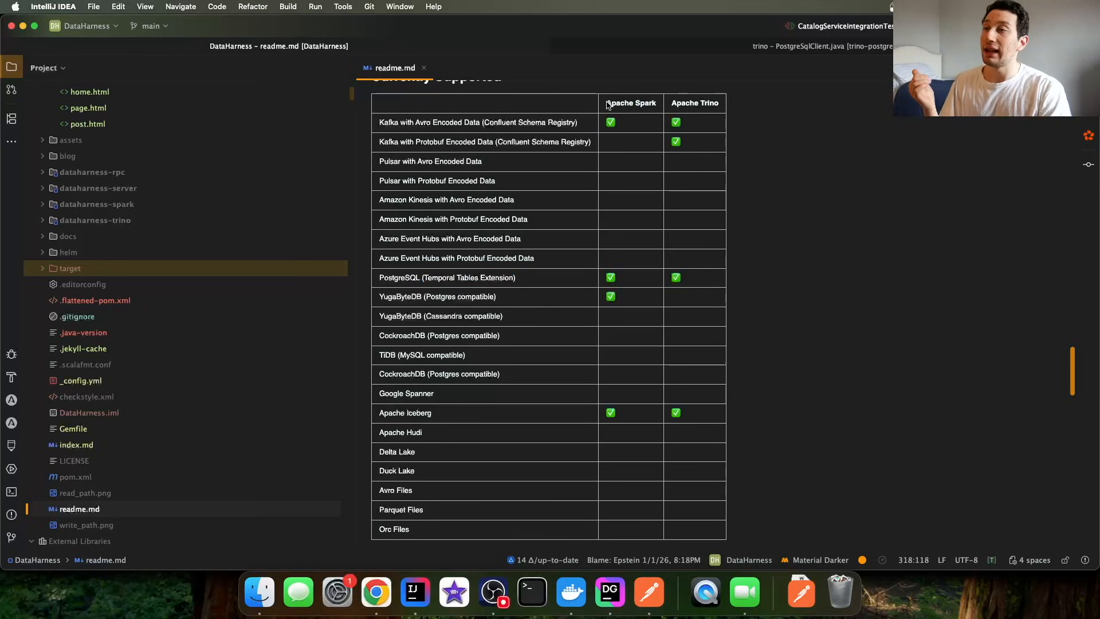
pyautogui.doubleClick(631, 103)
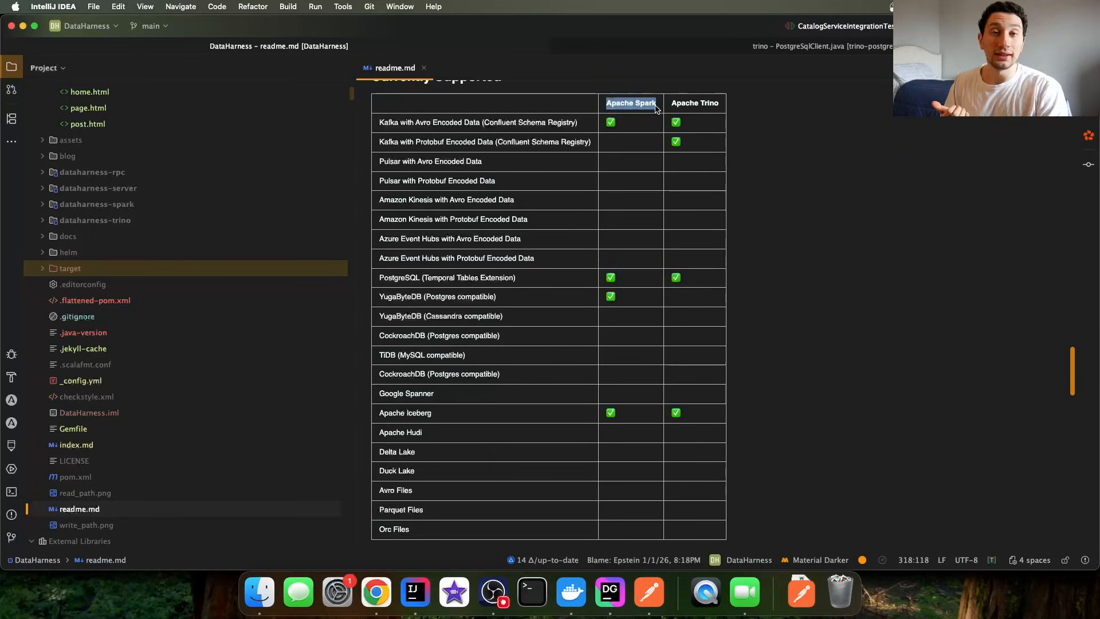